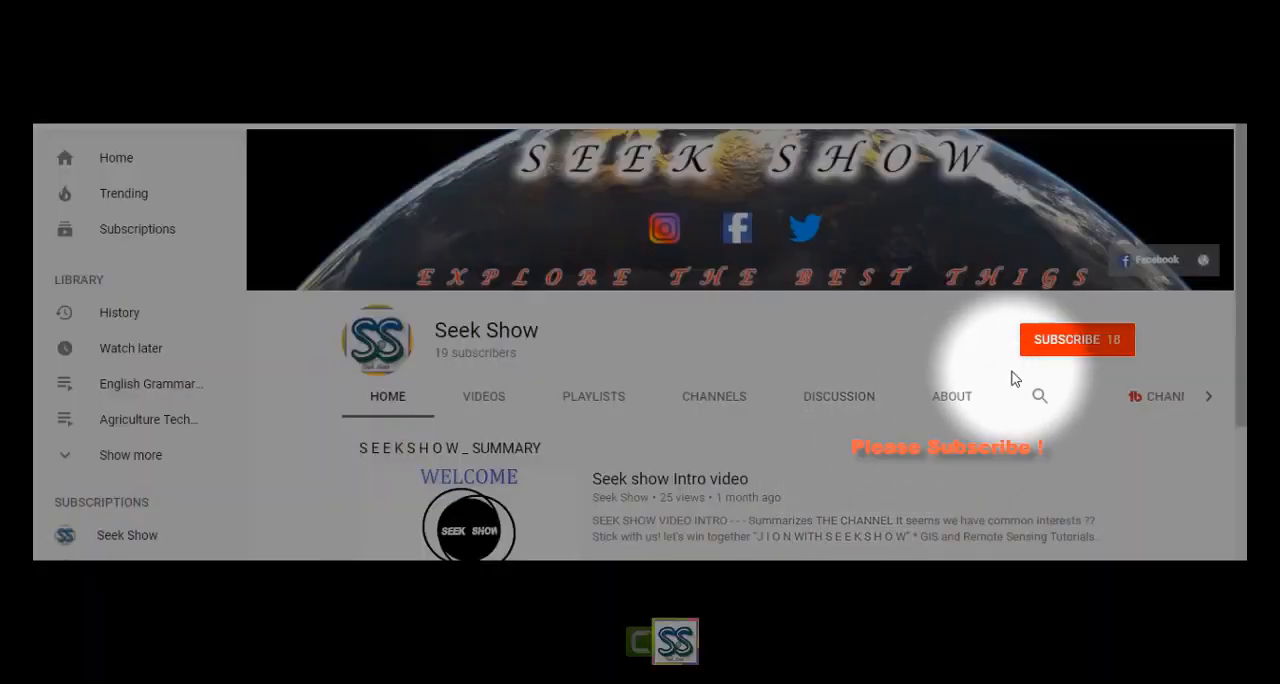
Subscribe to the Seek Show YouTube channel
left_click(1075, 340)
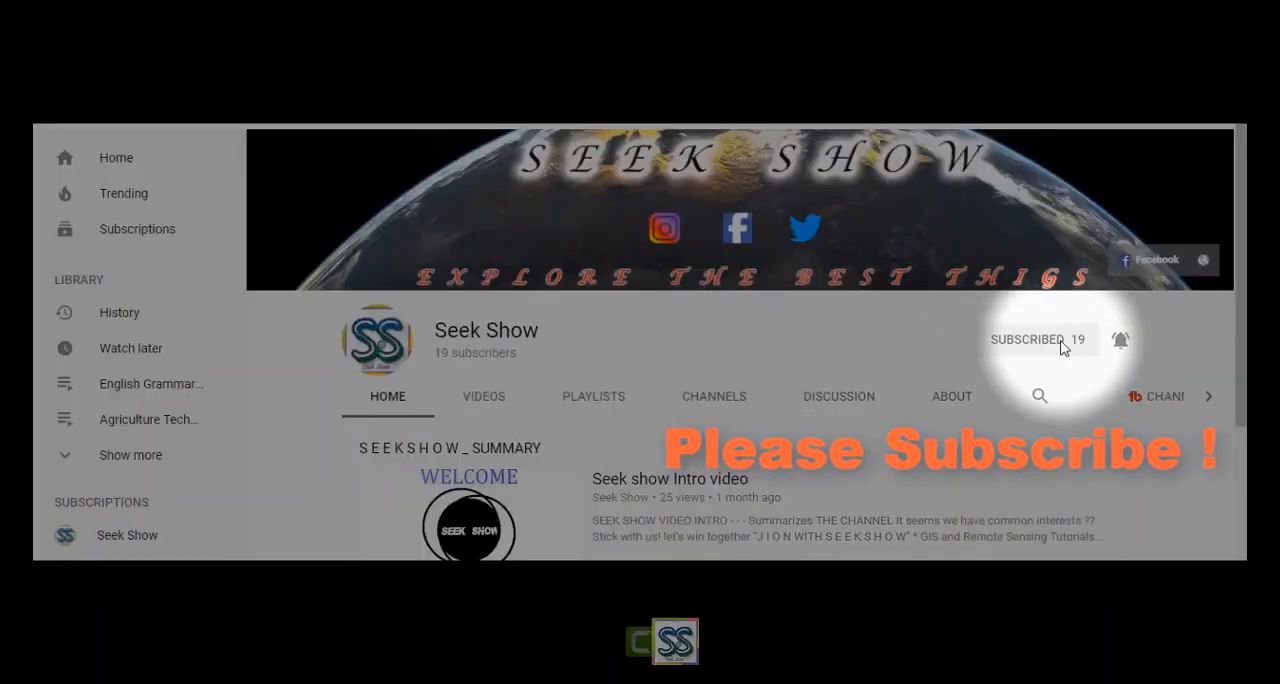
mouse_move(1121, 342)
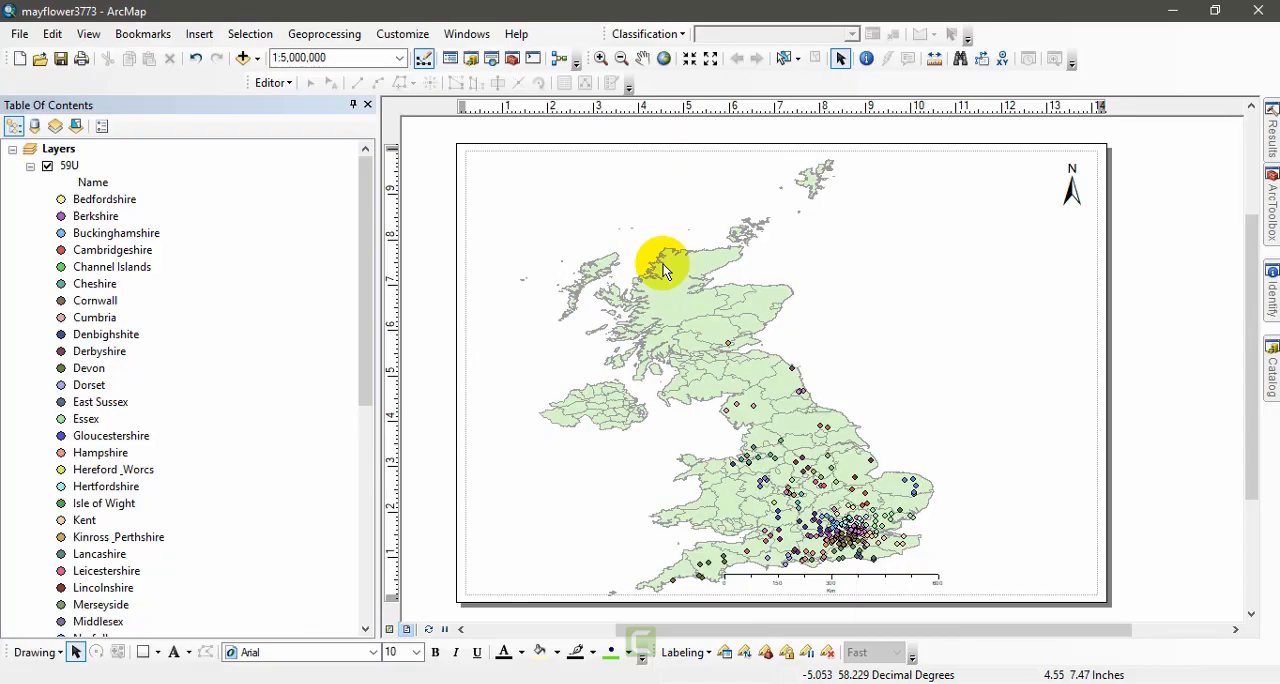
mouse_move(595, 222)
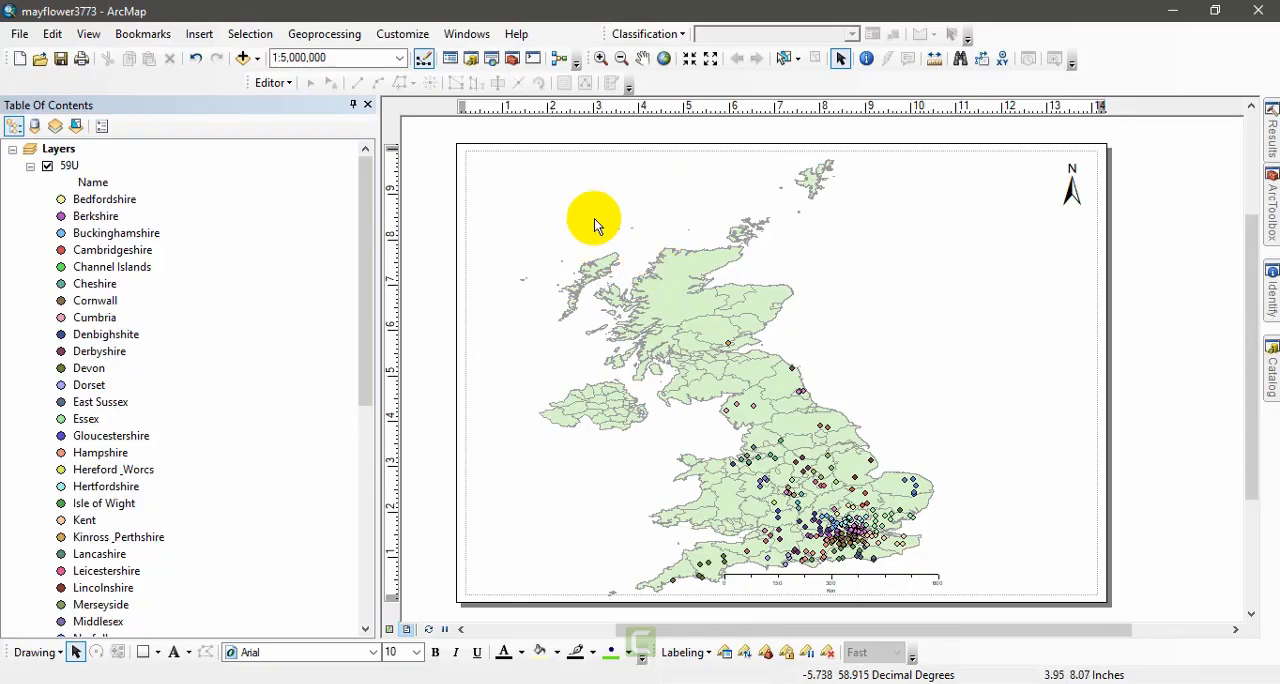
mouse_move(983, 250)
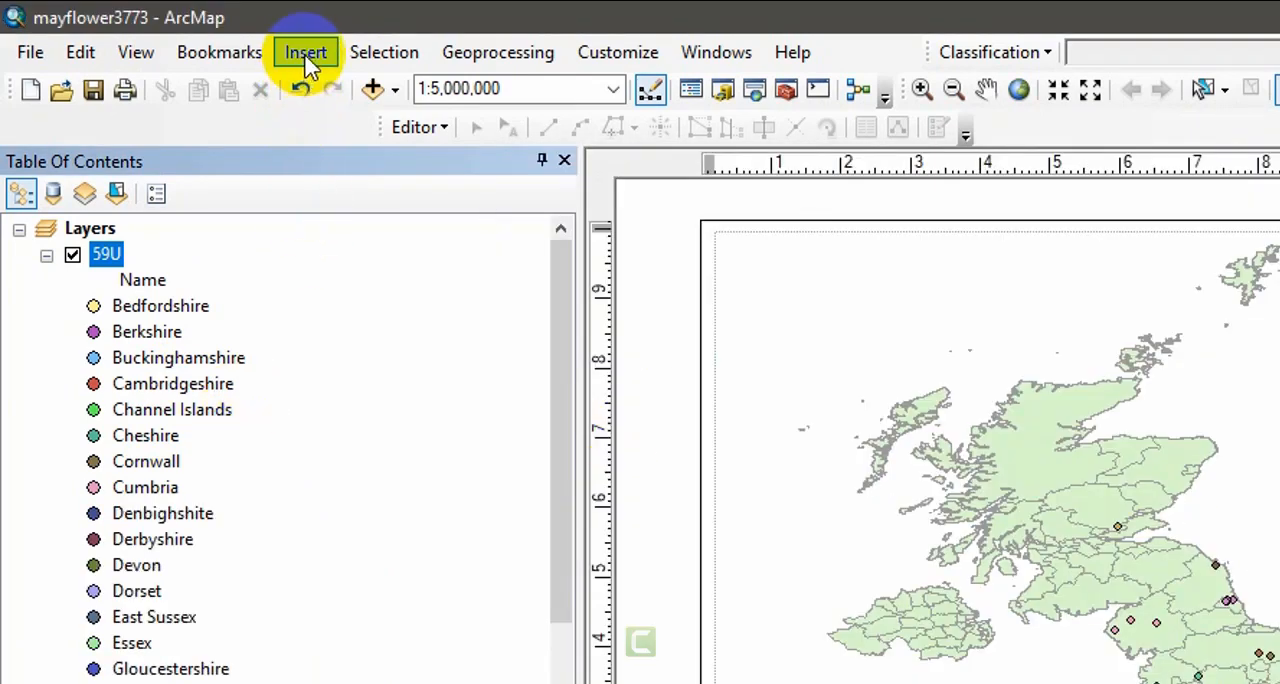
Open the Insert menu listing layout elements such as Legend
left_click(305, 52)
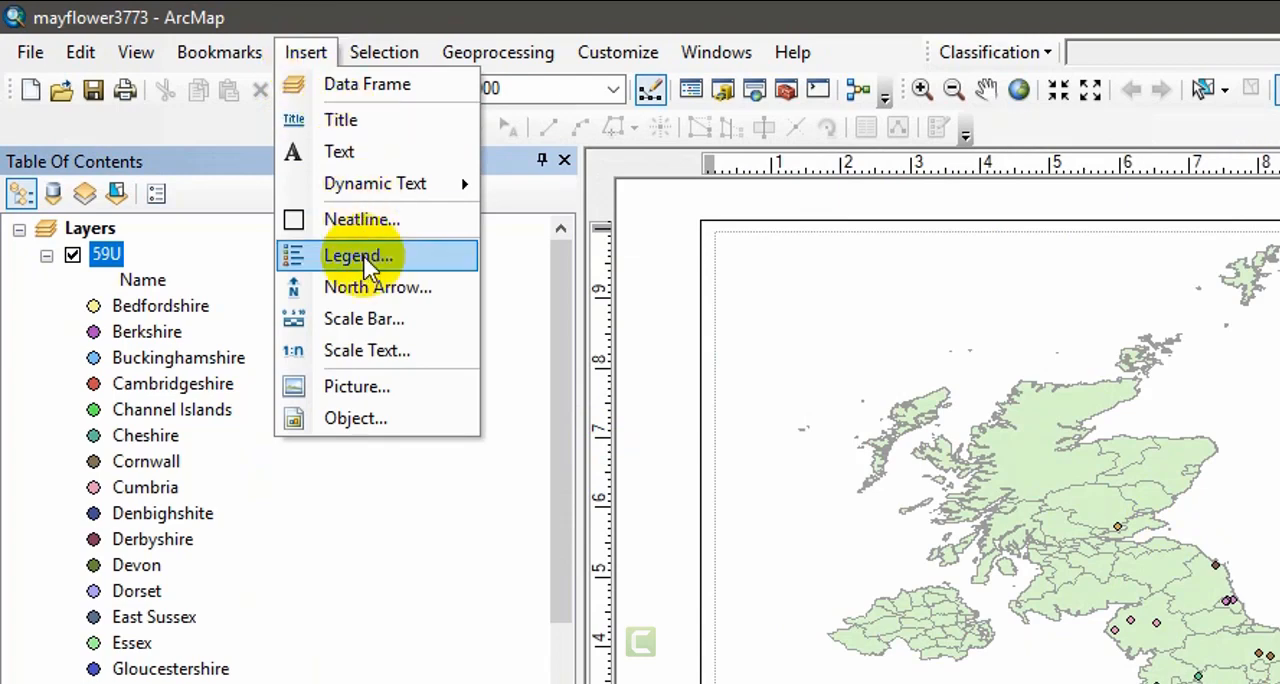
mouse_move(358, 256)
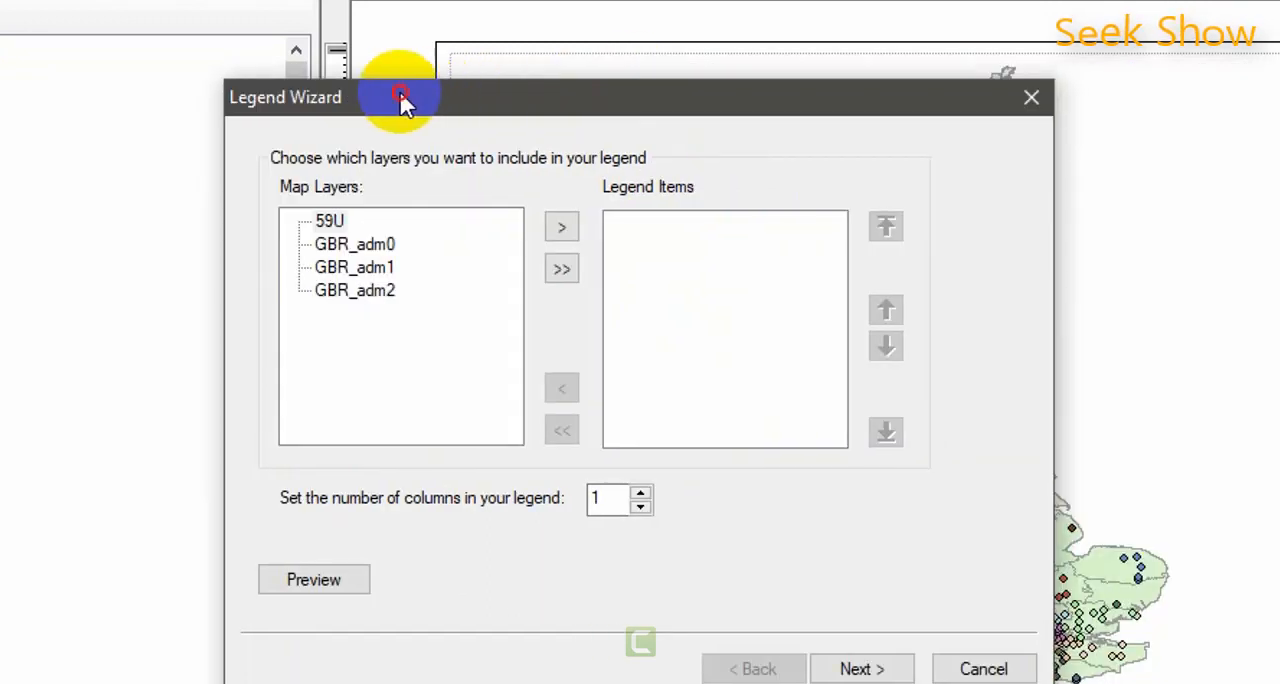
Add only the 59U layer to the legend items and advance to the title page
left_click(329, 220)
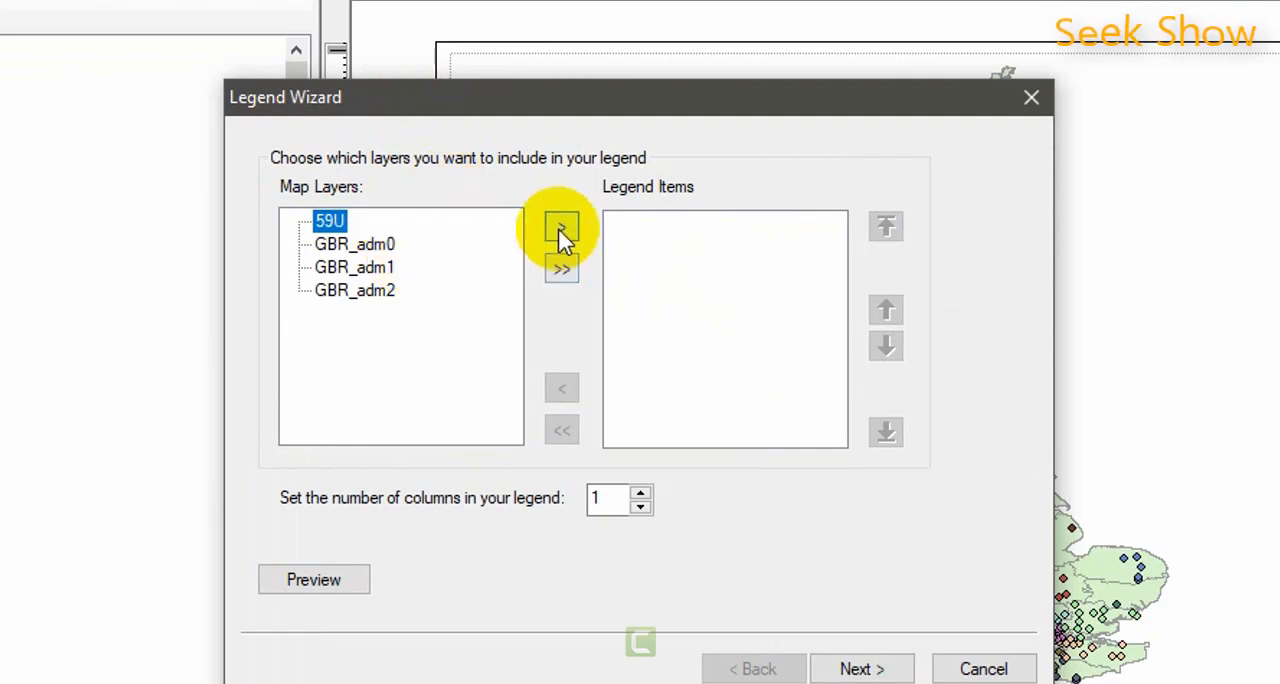
left_click(561, 228)
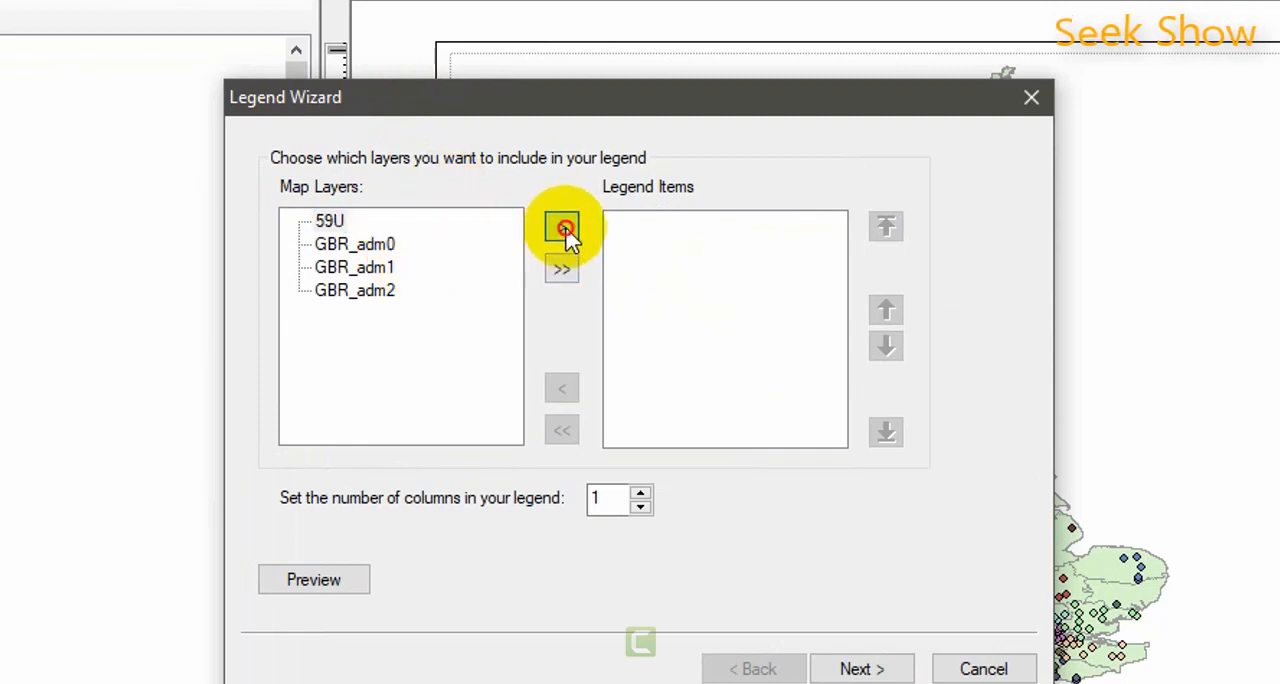
left_click(561, 226)
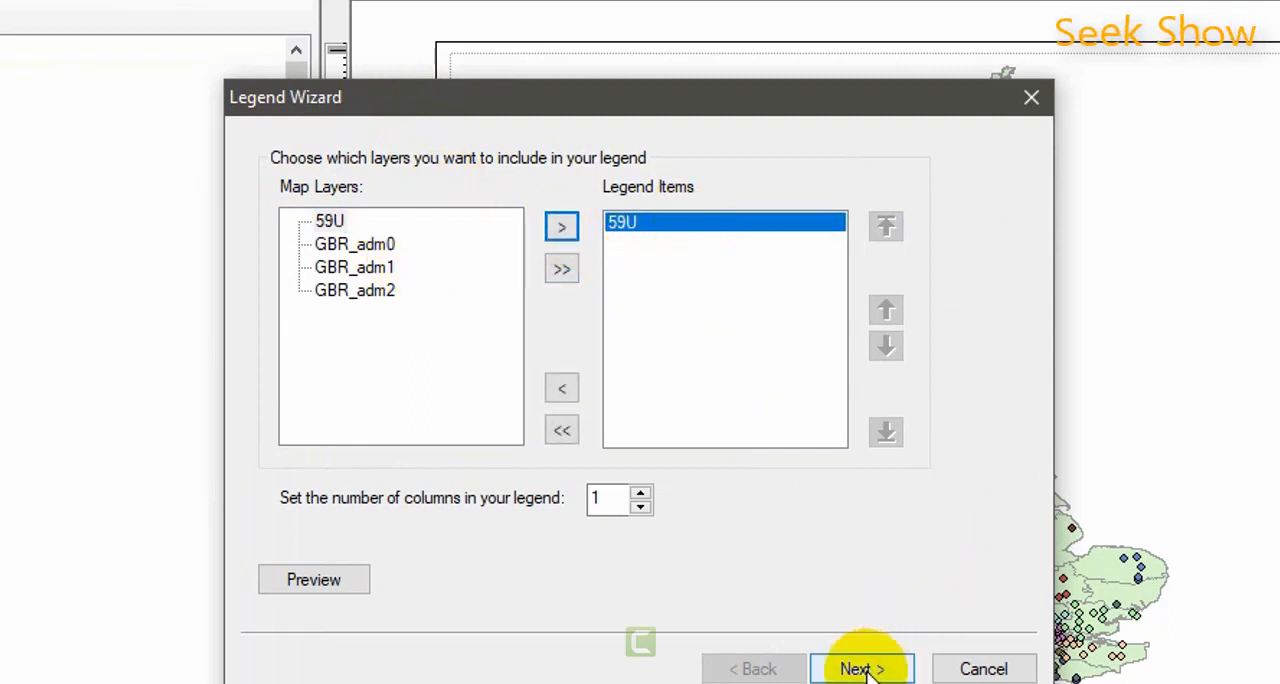
left_click(861, 668)
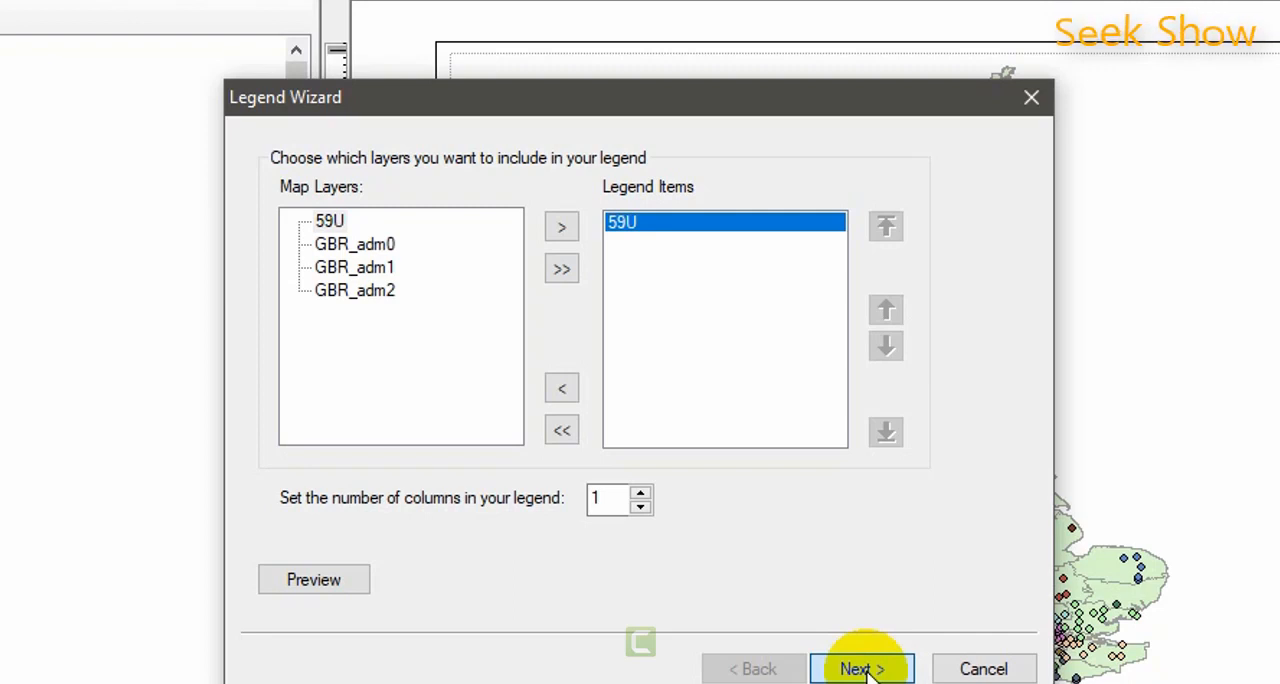
left_click(861, 668)
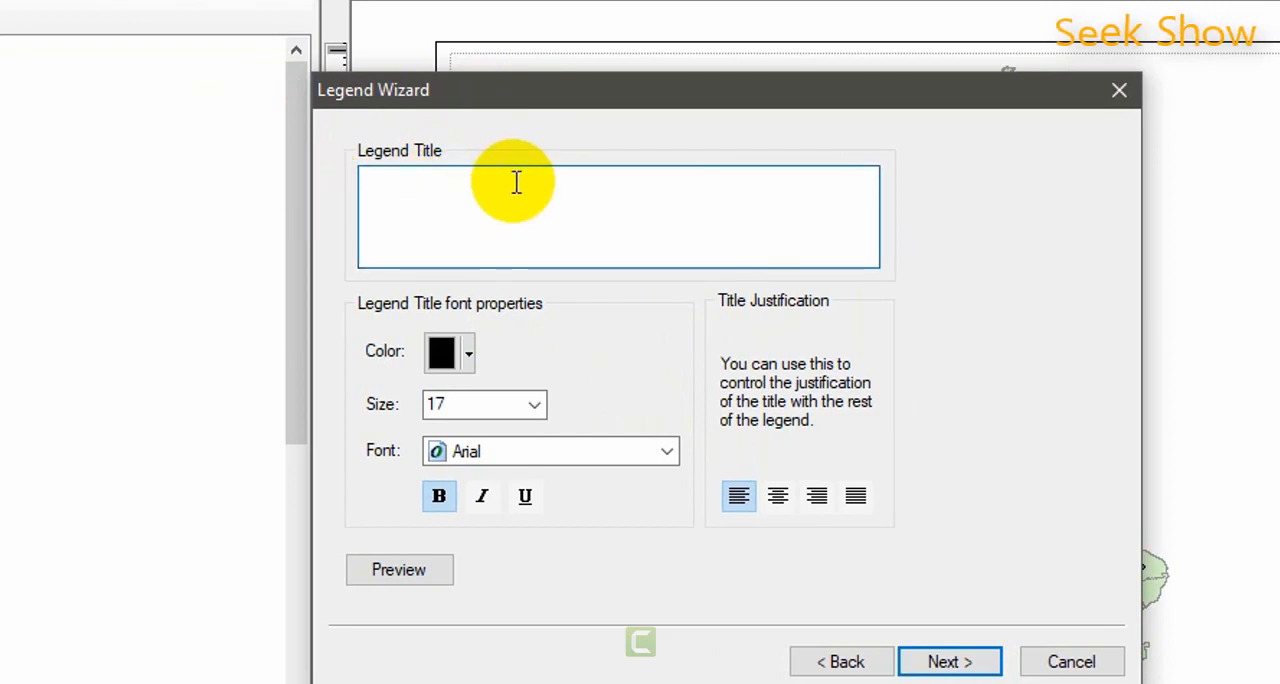
mouse_move(408, 188)
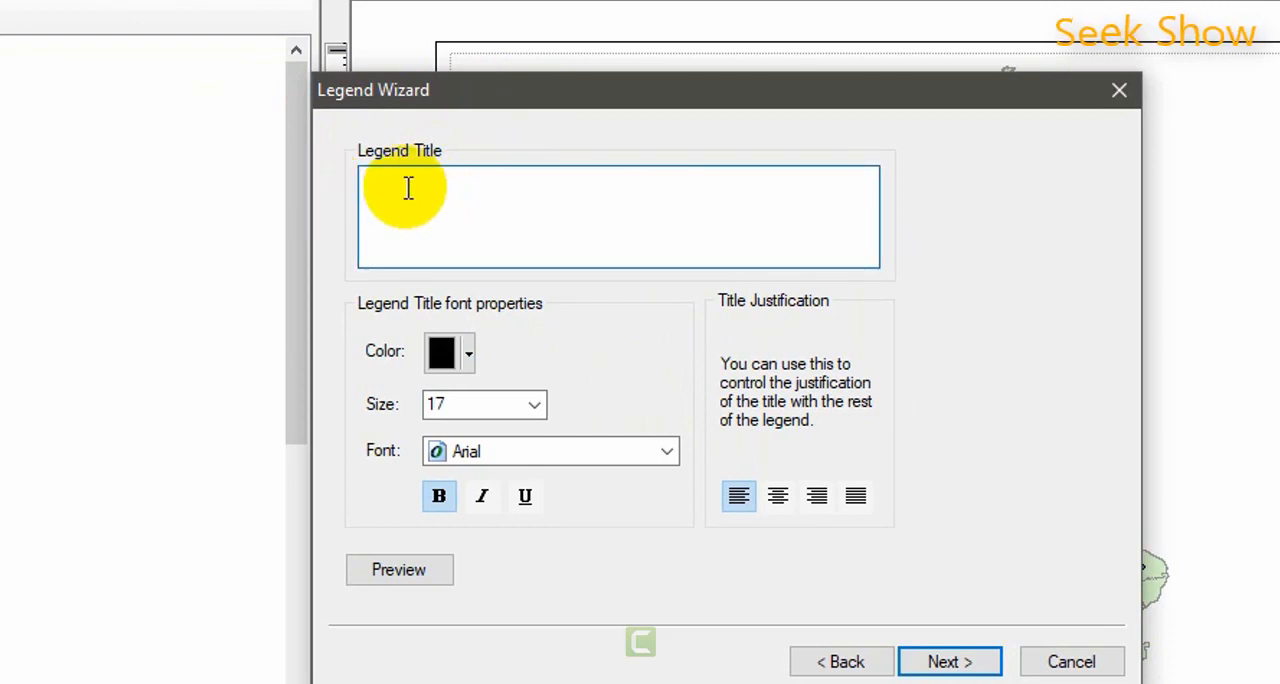
Leave the legend title blank and advance to the frame settings
type("h")
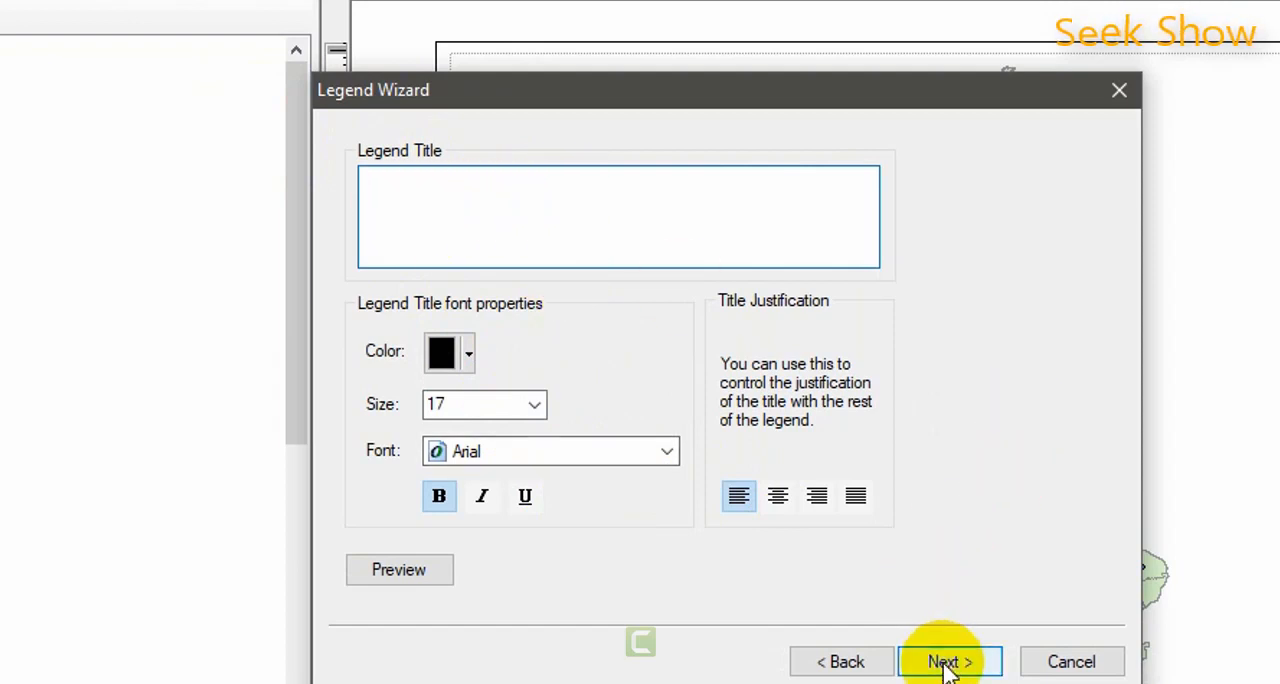
left_click(948, 661)
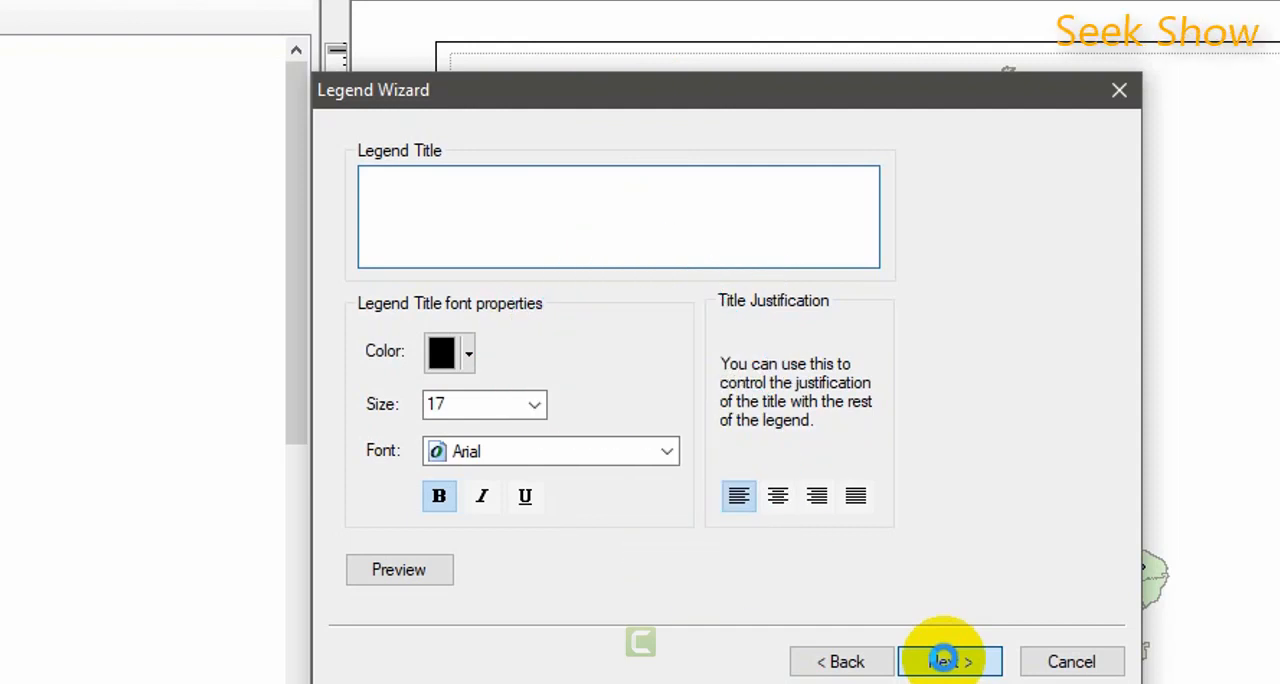
left_click(938, 661)
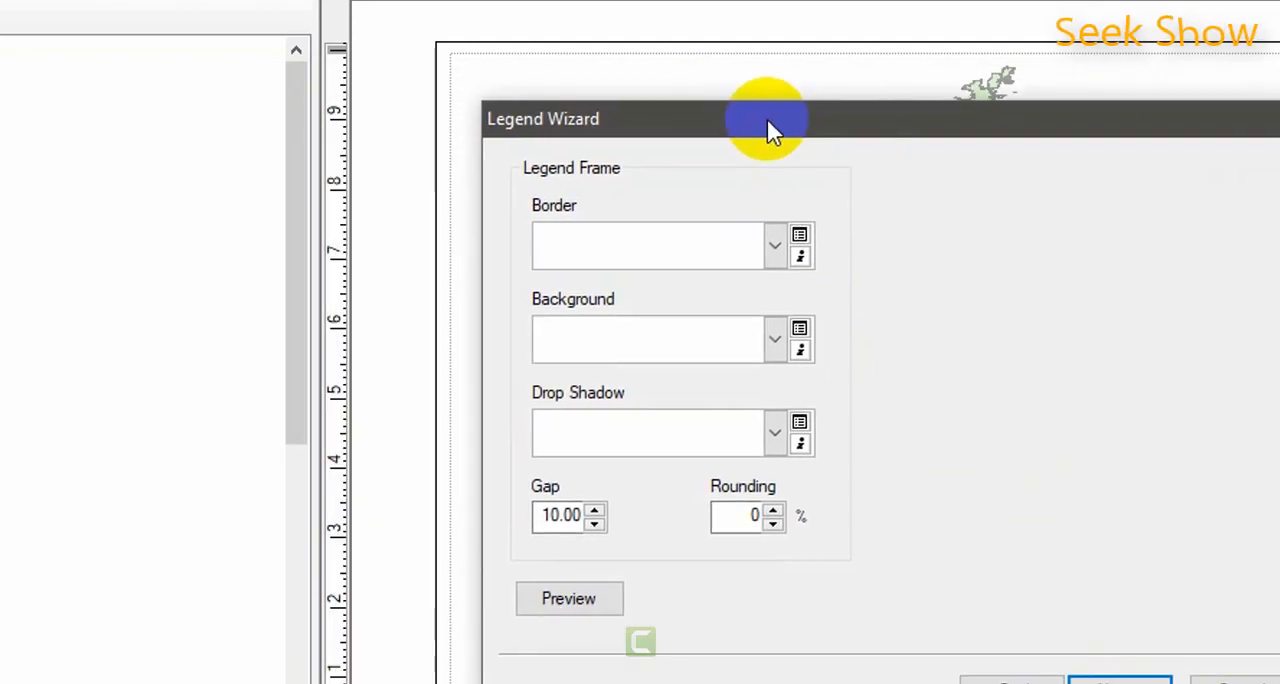
mouse_move(1045, 165)
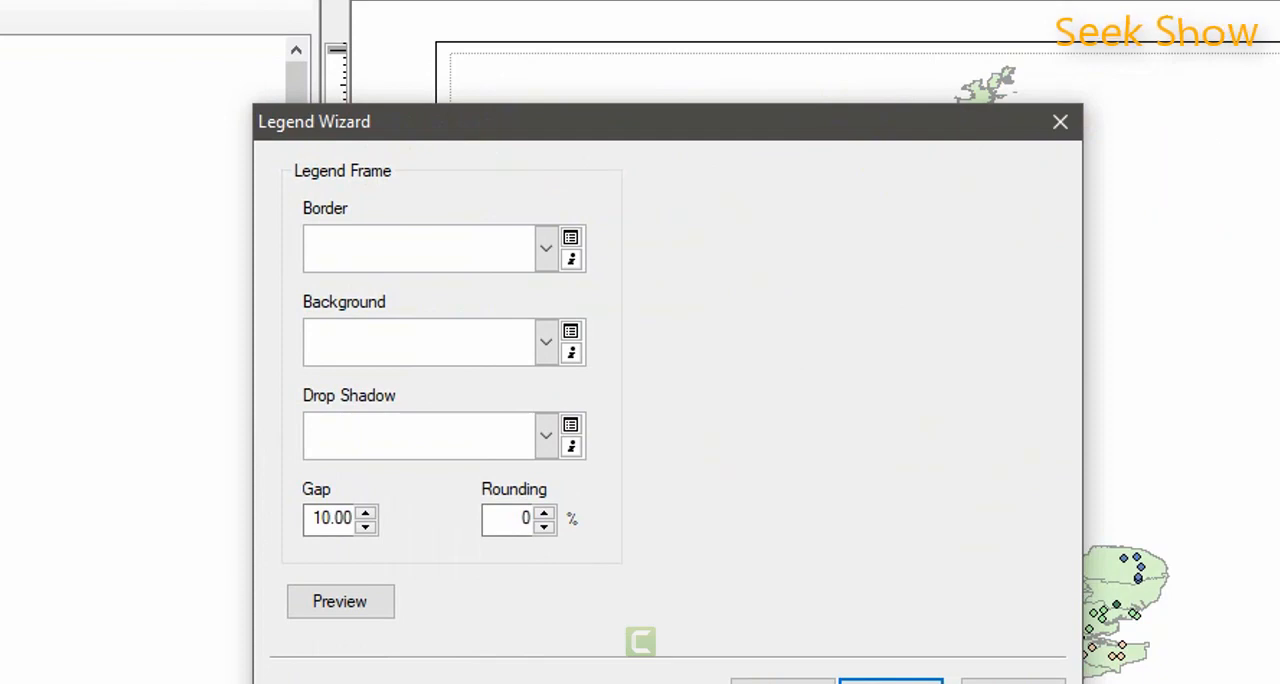
mouse_move(540, 248)
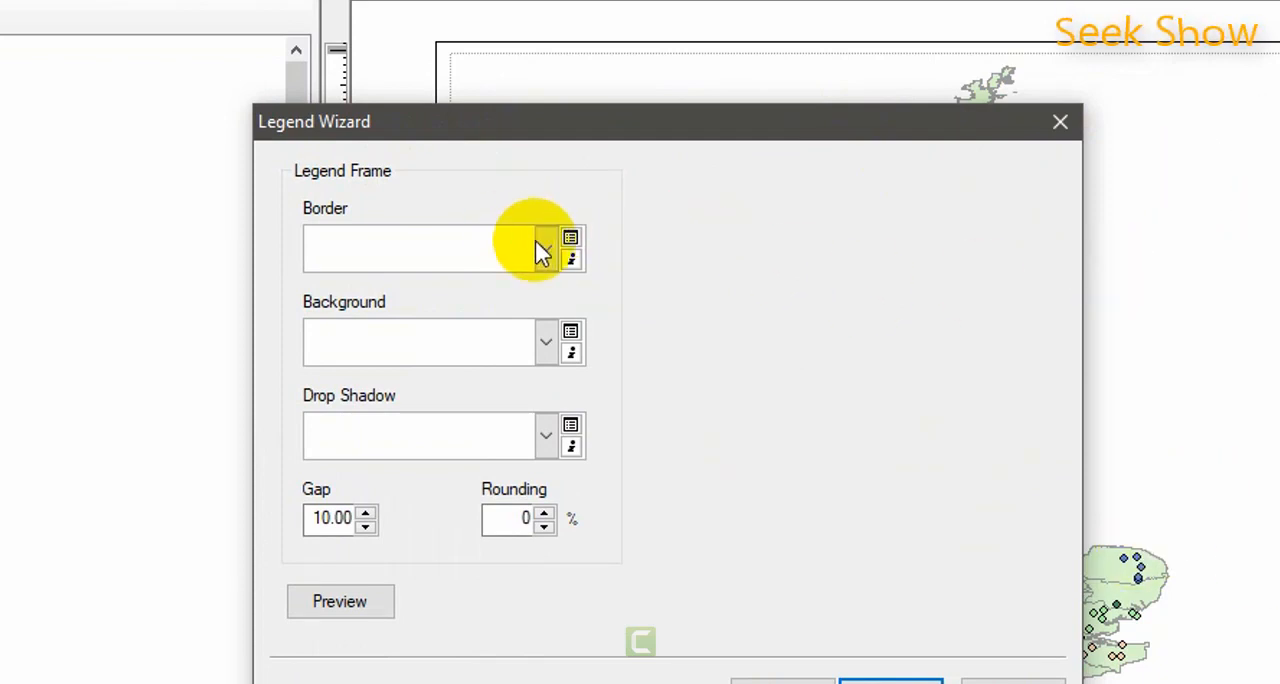
Choose a line border for the legend frame
left_click(546, 248)
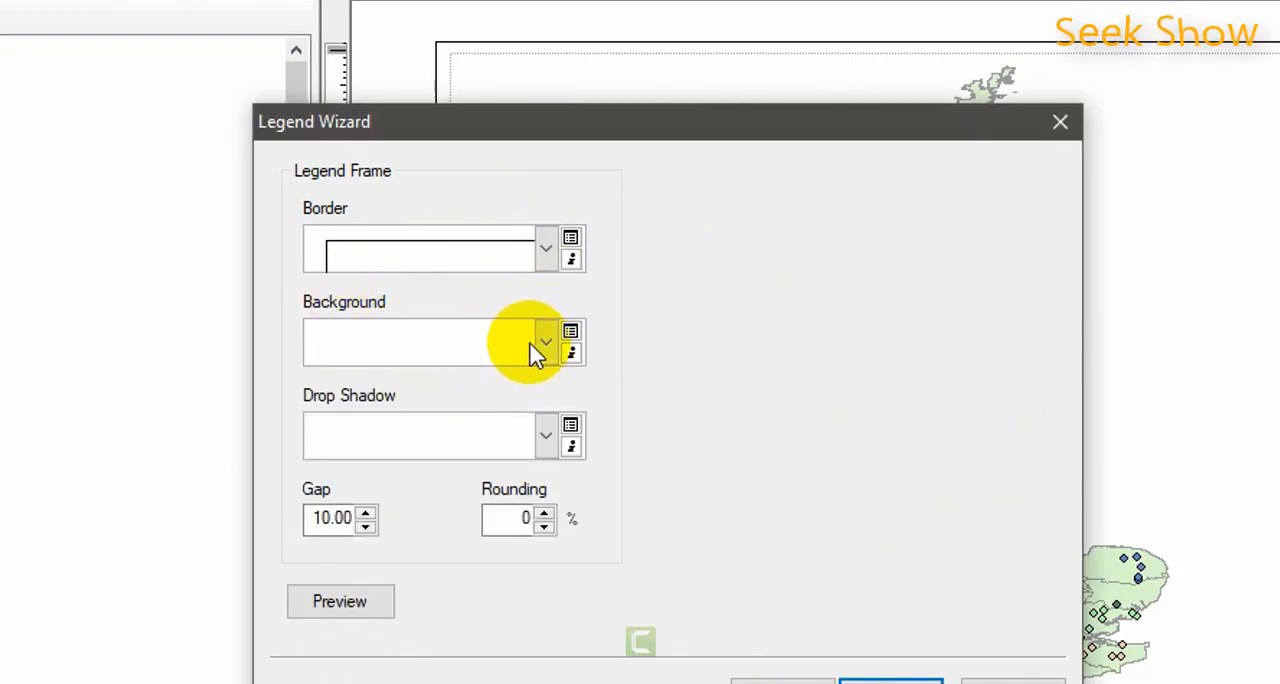
mouse_move(400, 360)
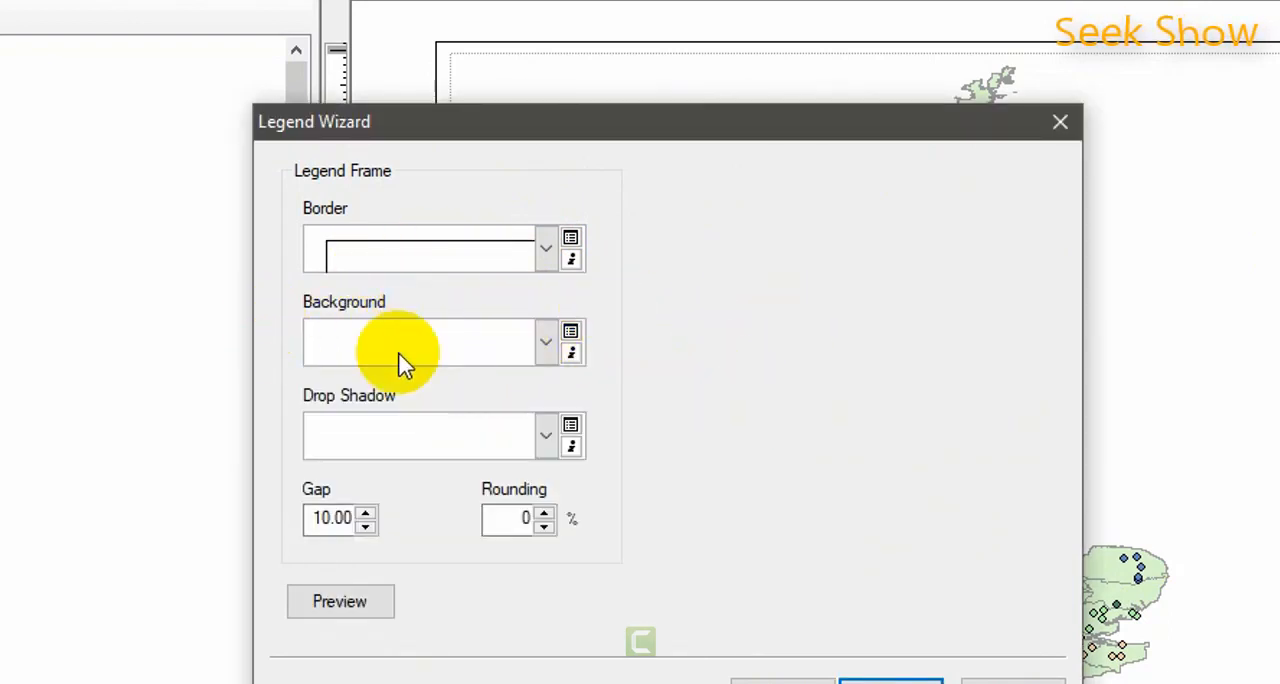
mouse_move(530, 385)
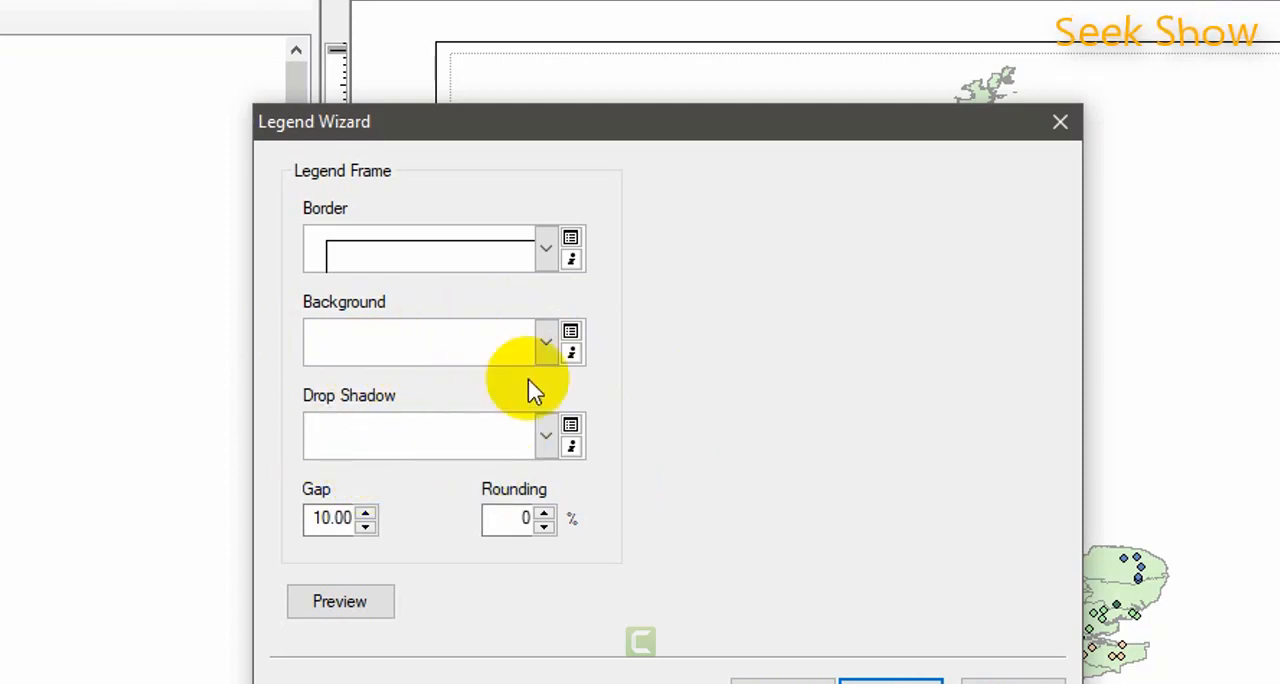
mouse_move(705, 325)
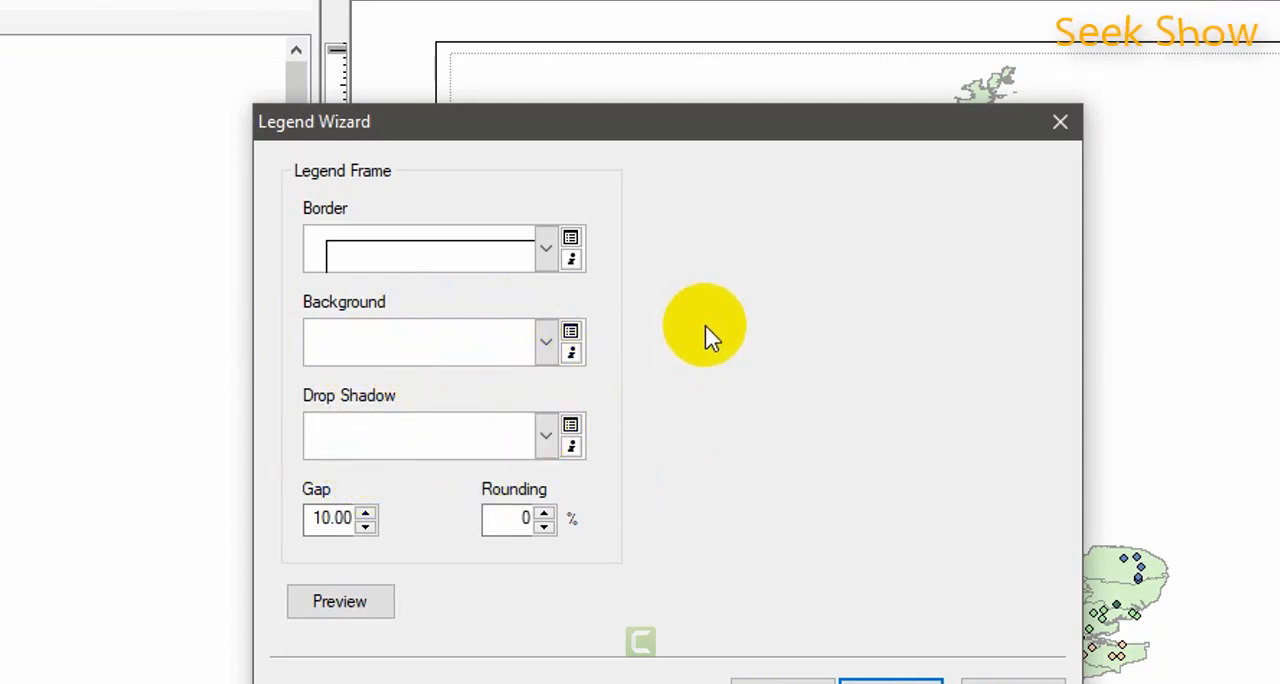
mouse_move(668, 327)
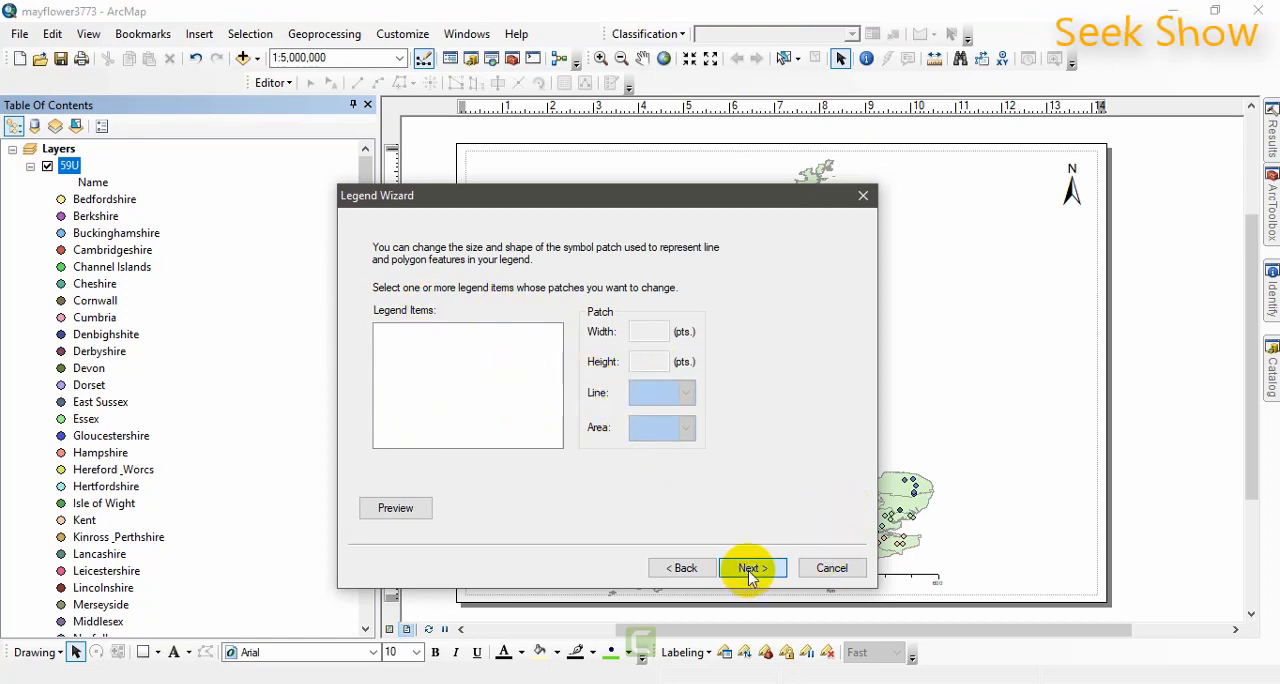
Keep default patch and spacing settings and finish placing the 59U legend
left_click(745, 568)
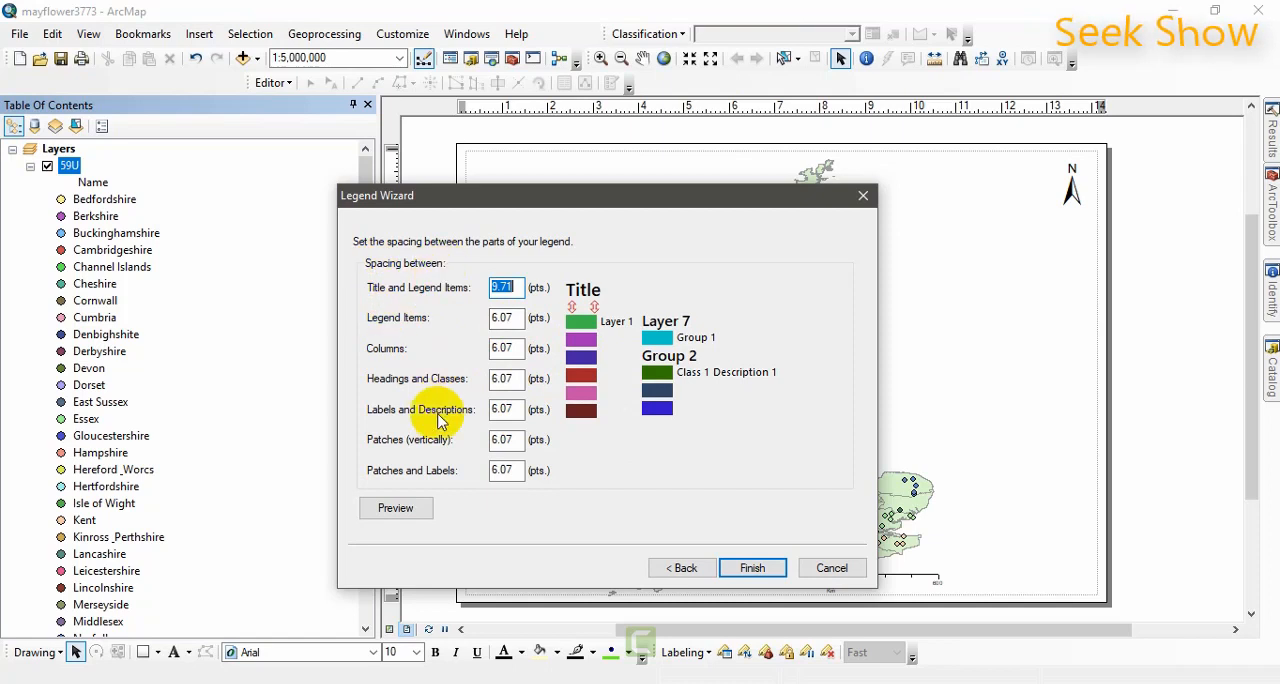
mouse_move(409, 379)
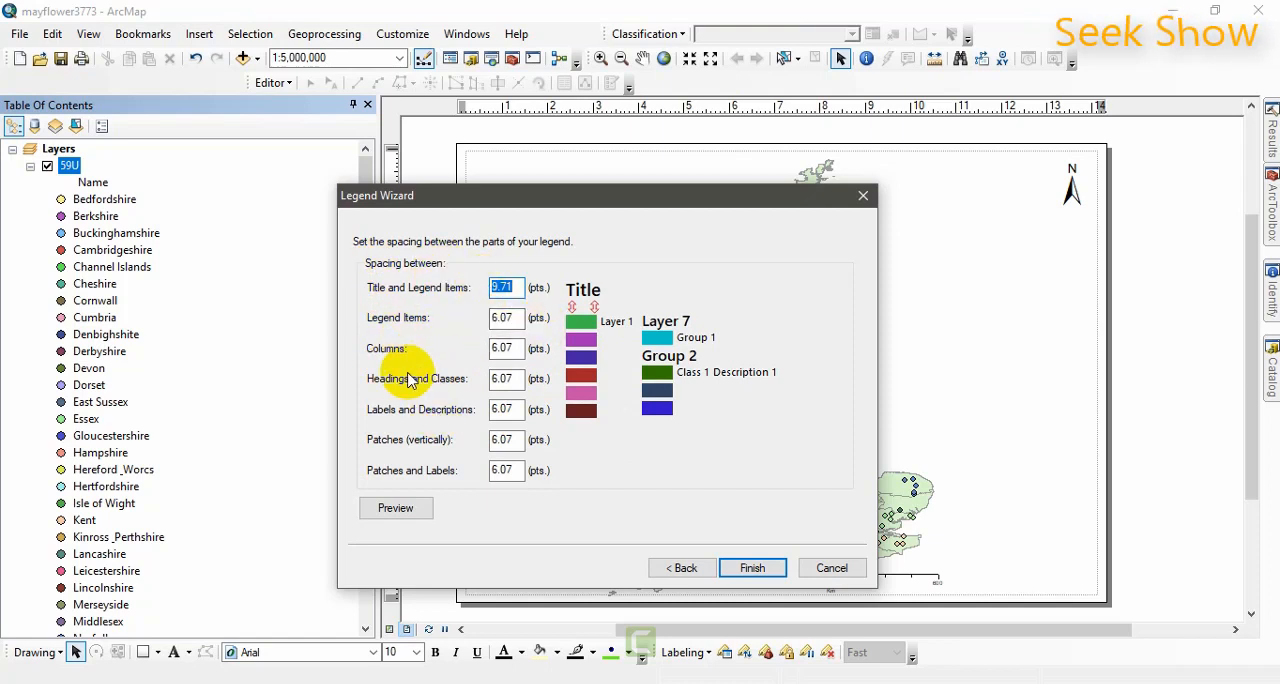
mouse_move(430, 383)
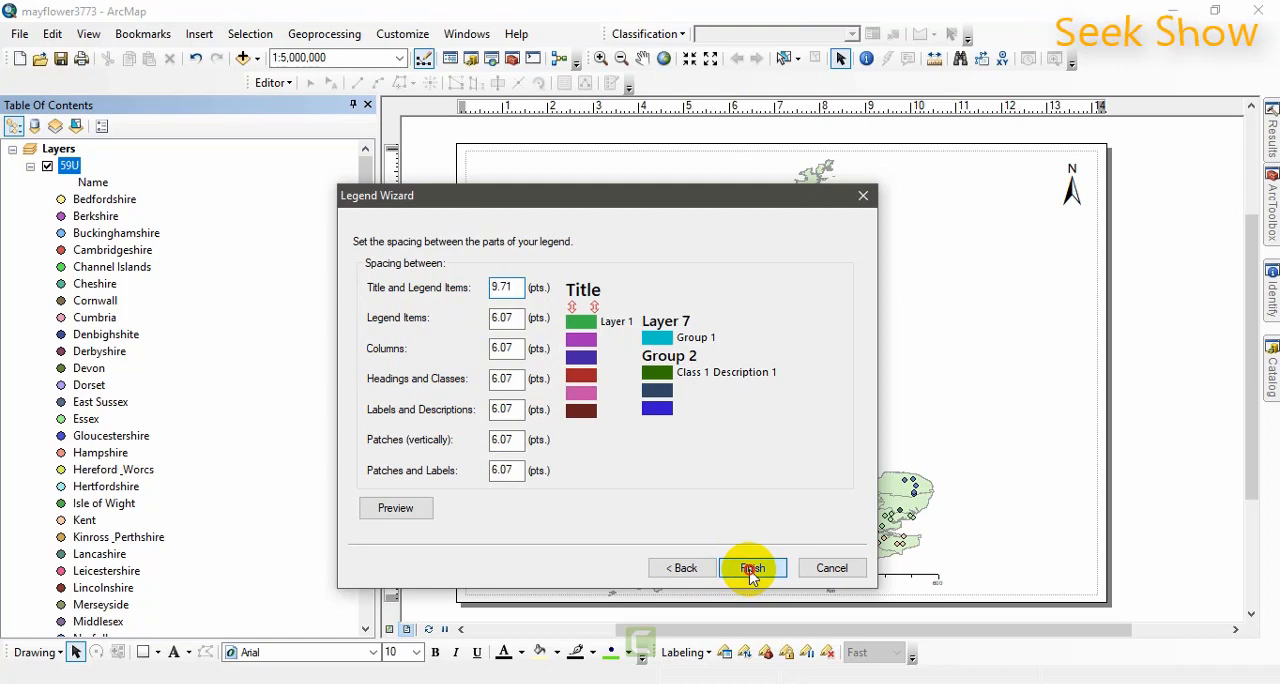
left_click(751, 567)
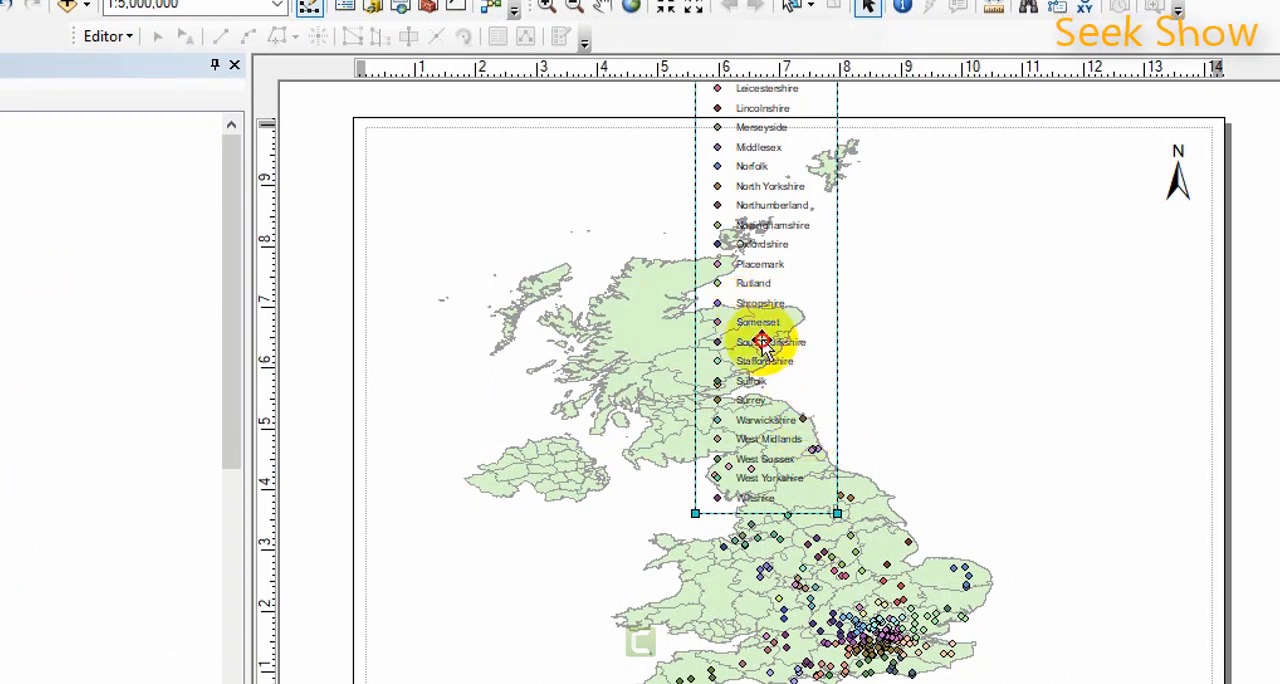
mouse_move(1077, 551)
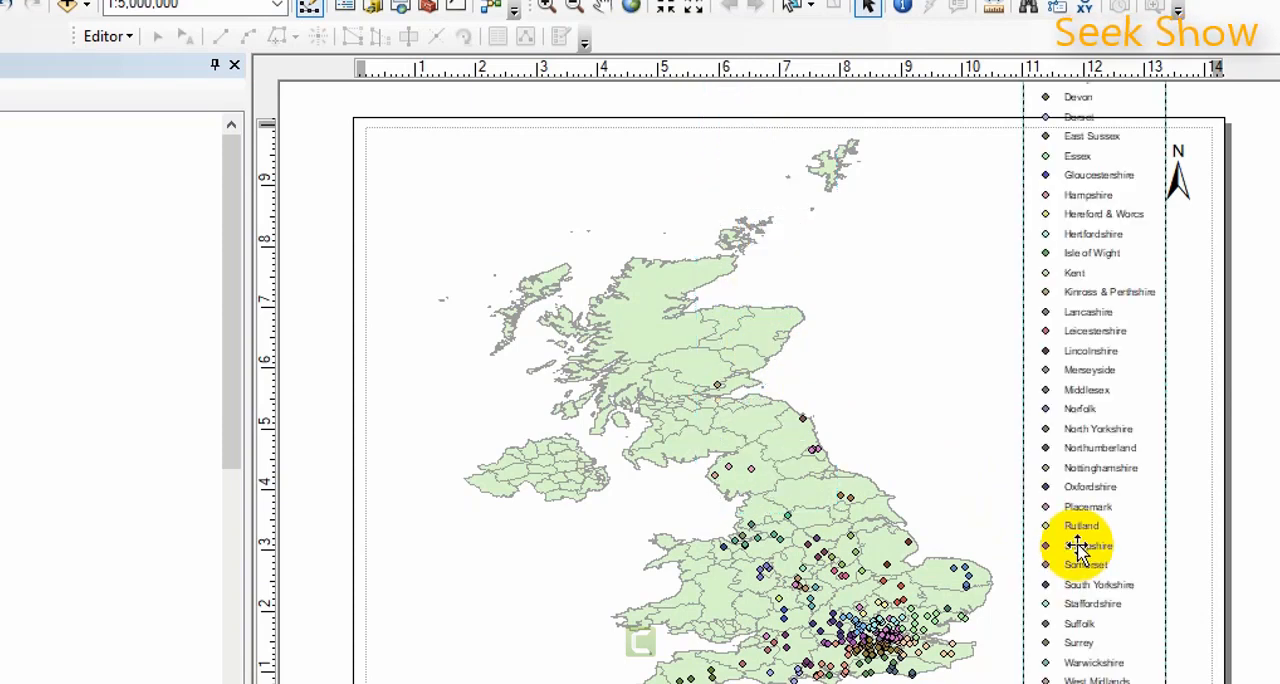
mouse_move(1100, 428)
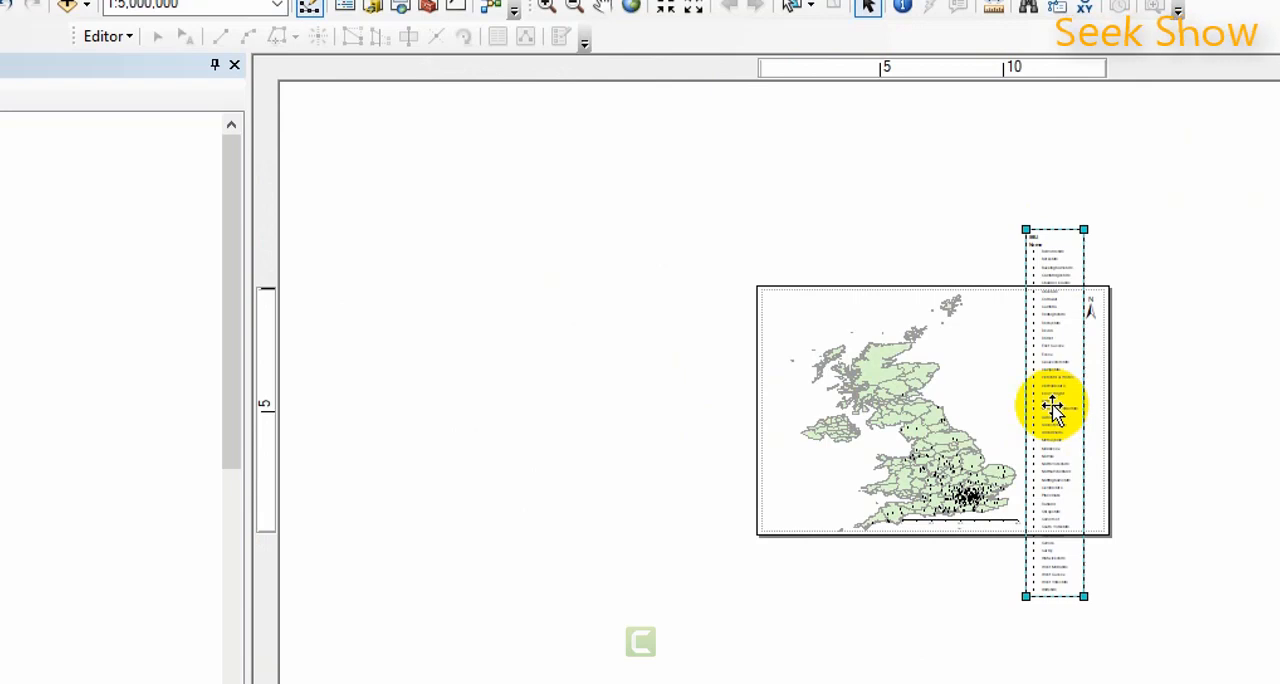
Convert the 59U legend to graphics via its context menu
right_click(1055, 407)
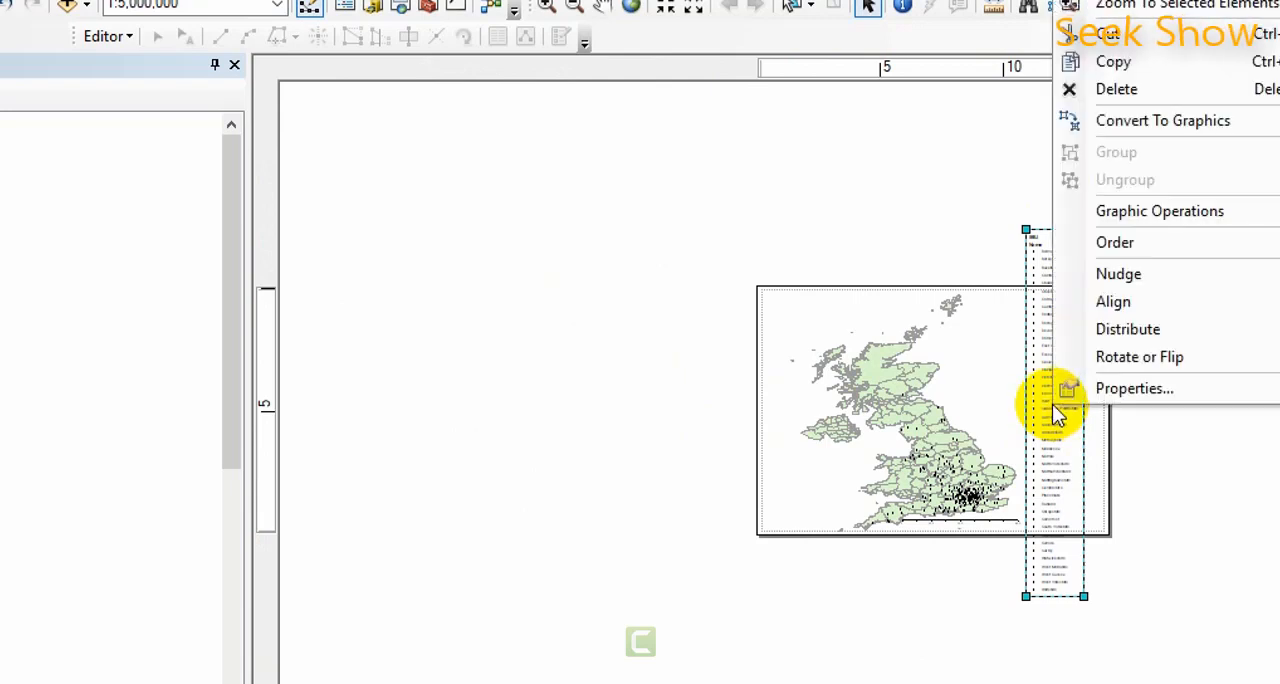
mouse_move(1162, 120)
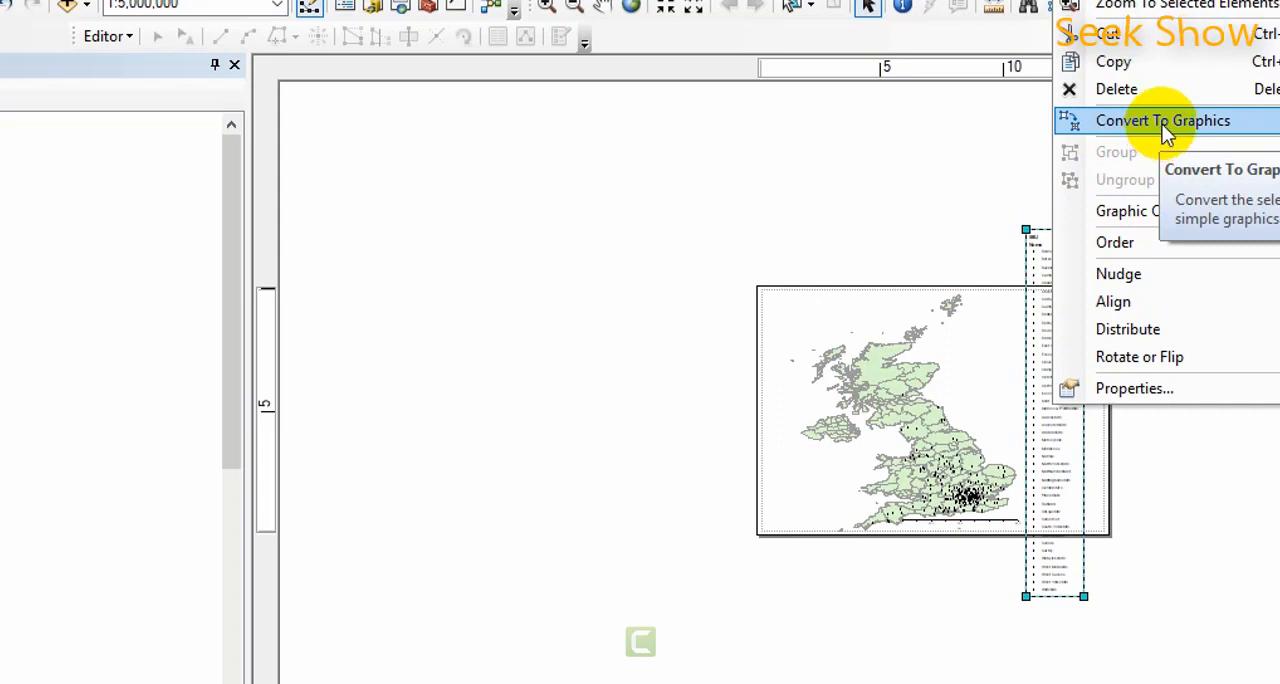
left_click(1162, 120)
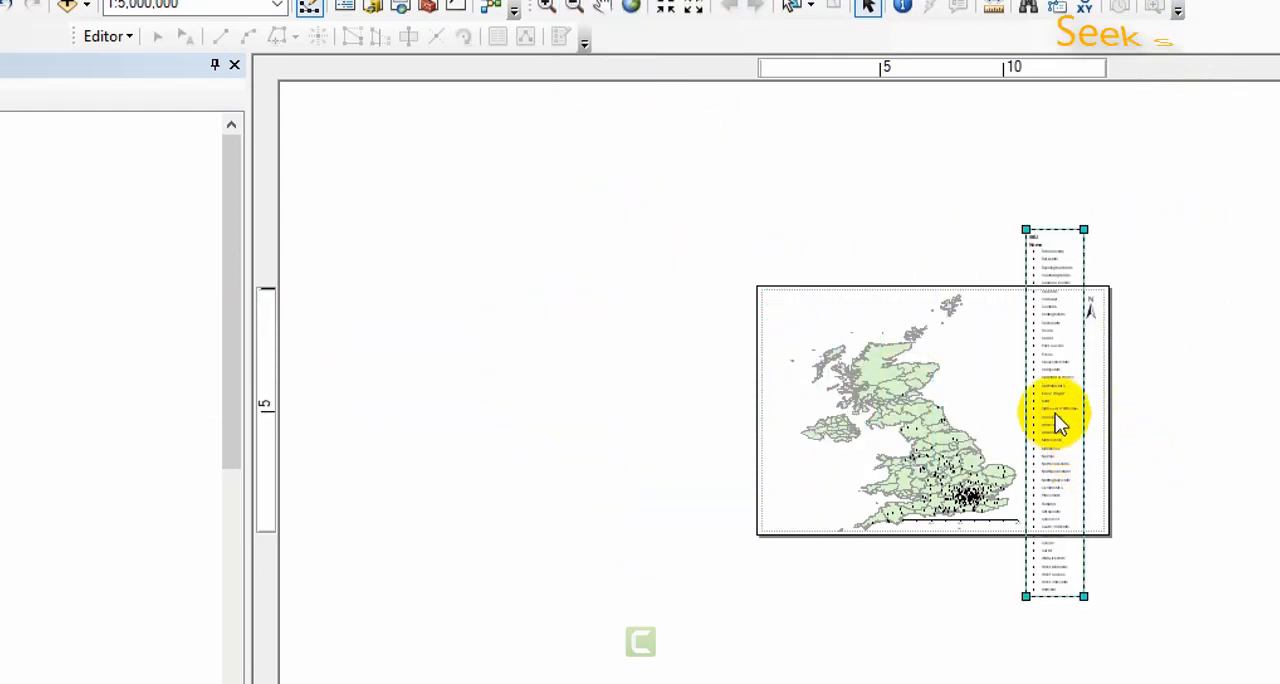
Ungroup the converted legend graphic into separate county entries
right_click(1055, 413)
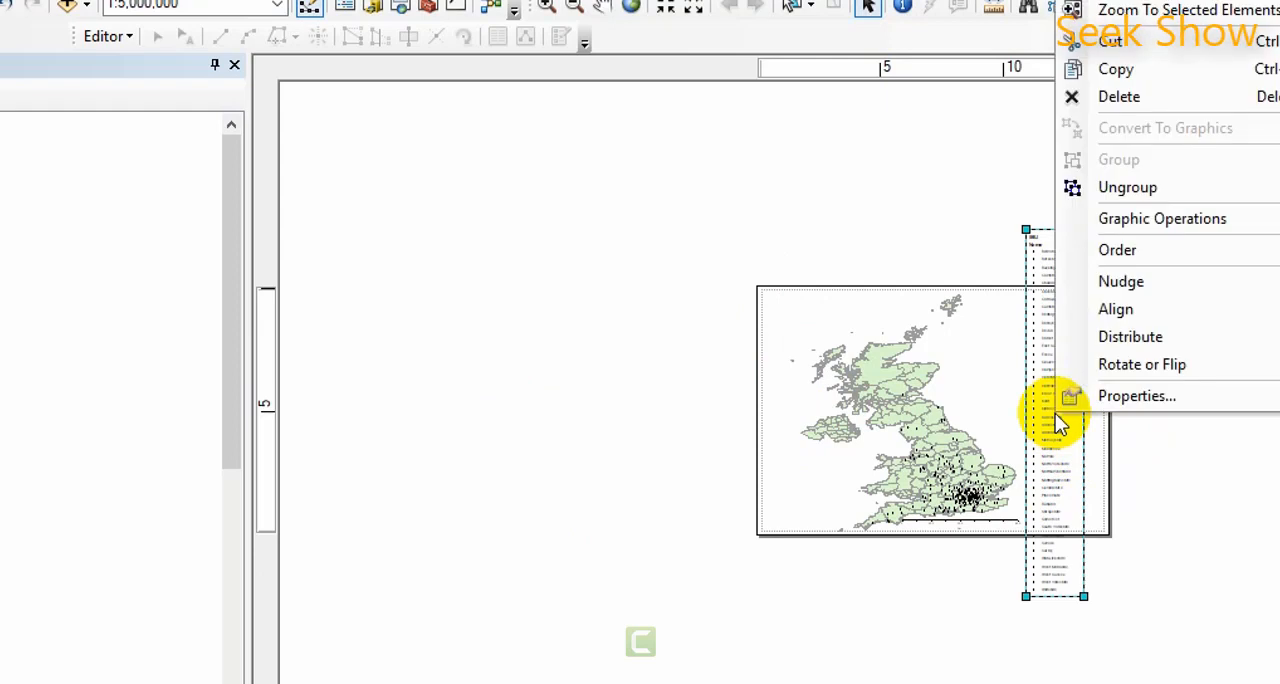
mouse_move(1127, 187)
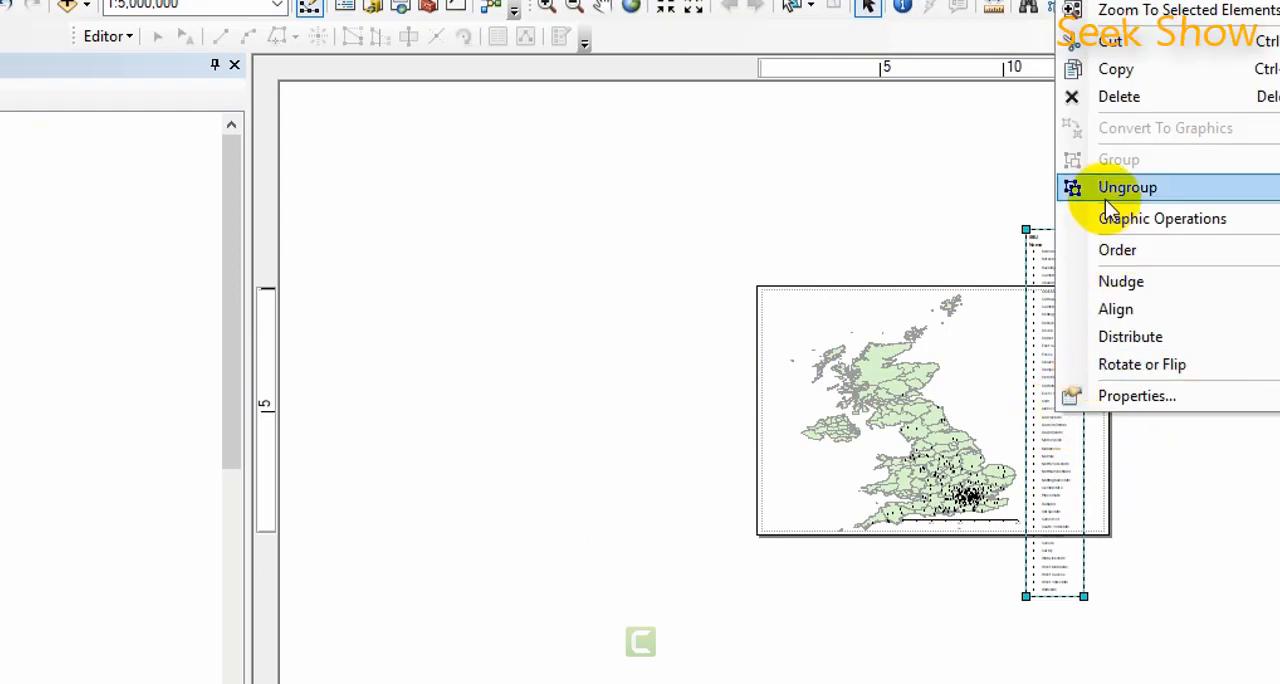
mouse_move(1100, 190)
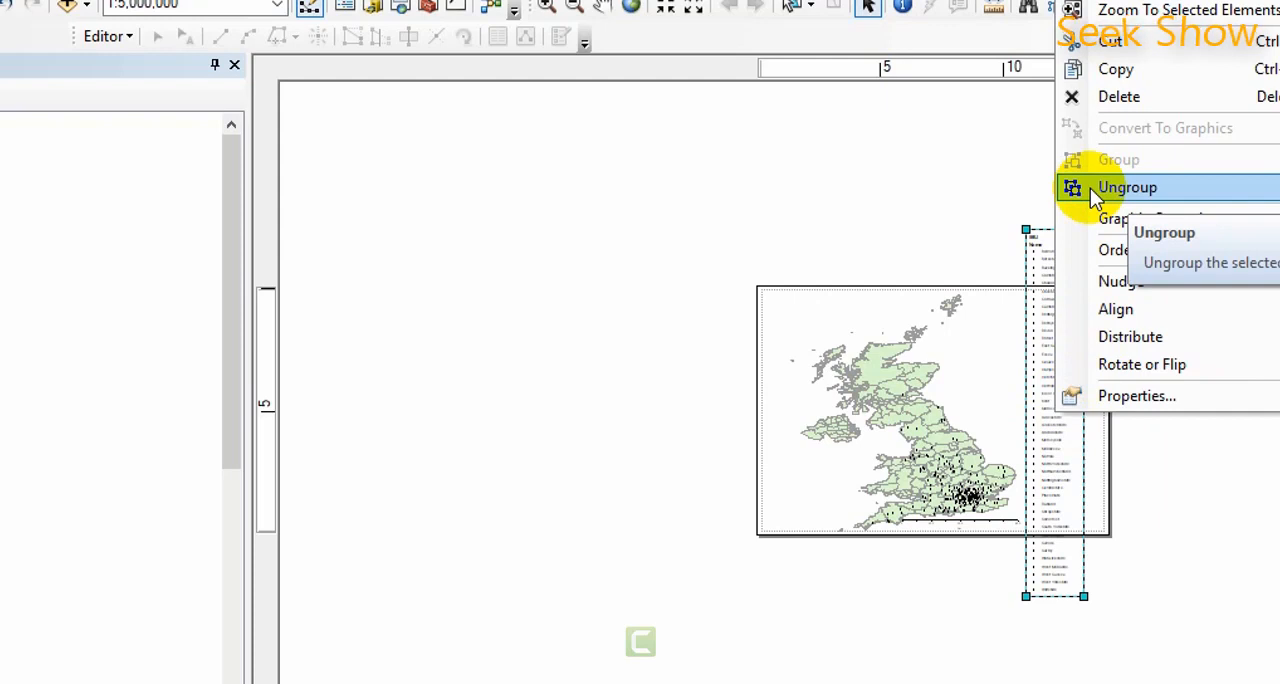
left_click(1127, 187)
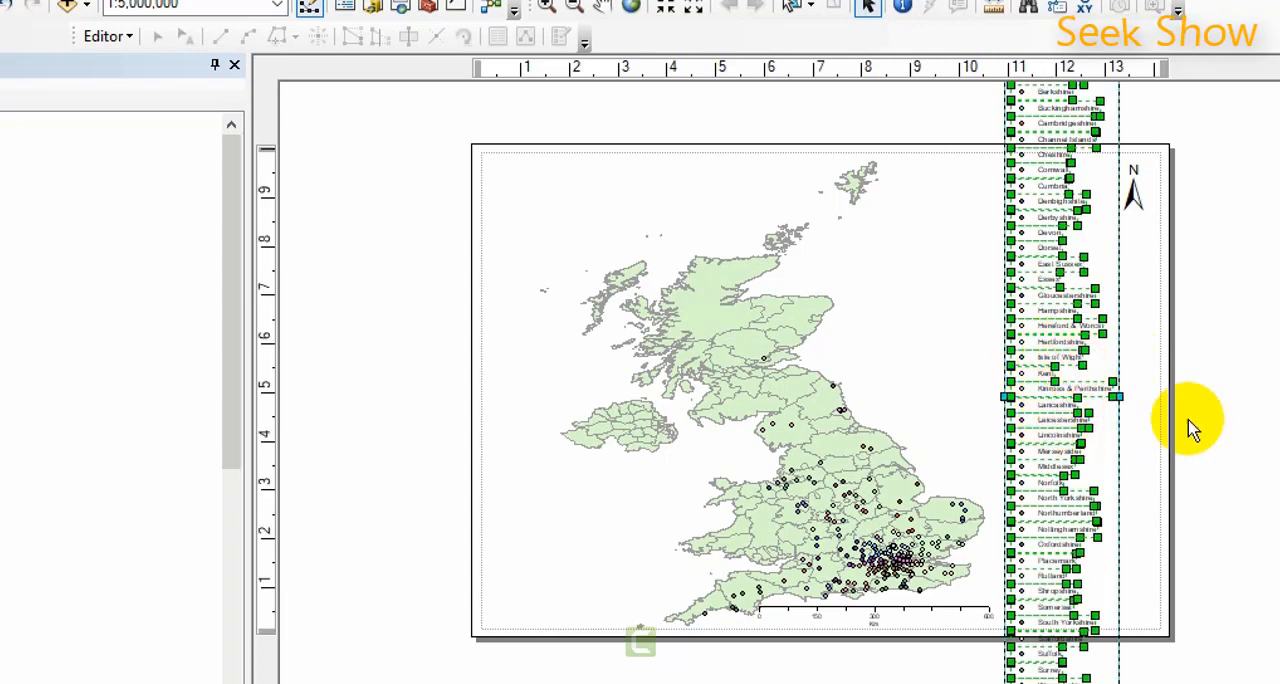
mouse_move(1190, 405)
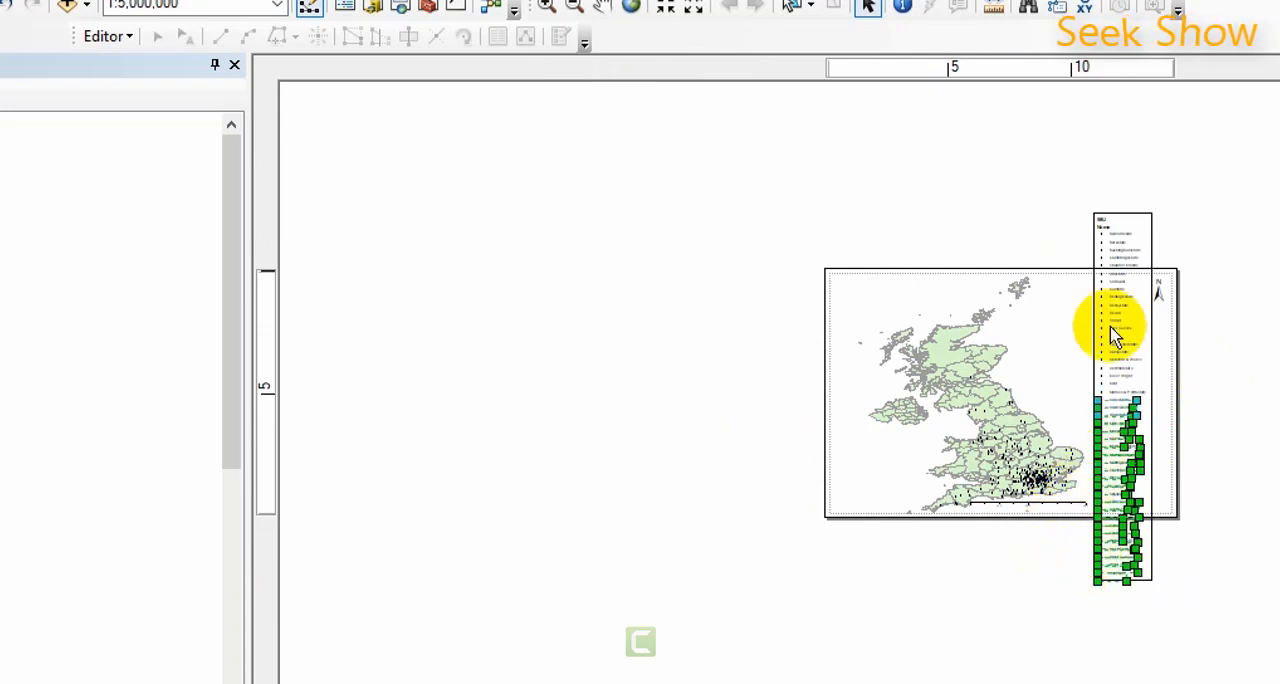
mouse_move(1170, 323)
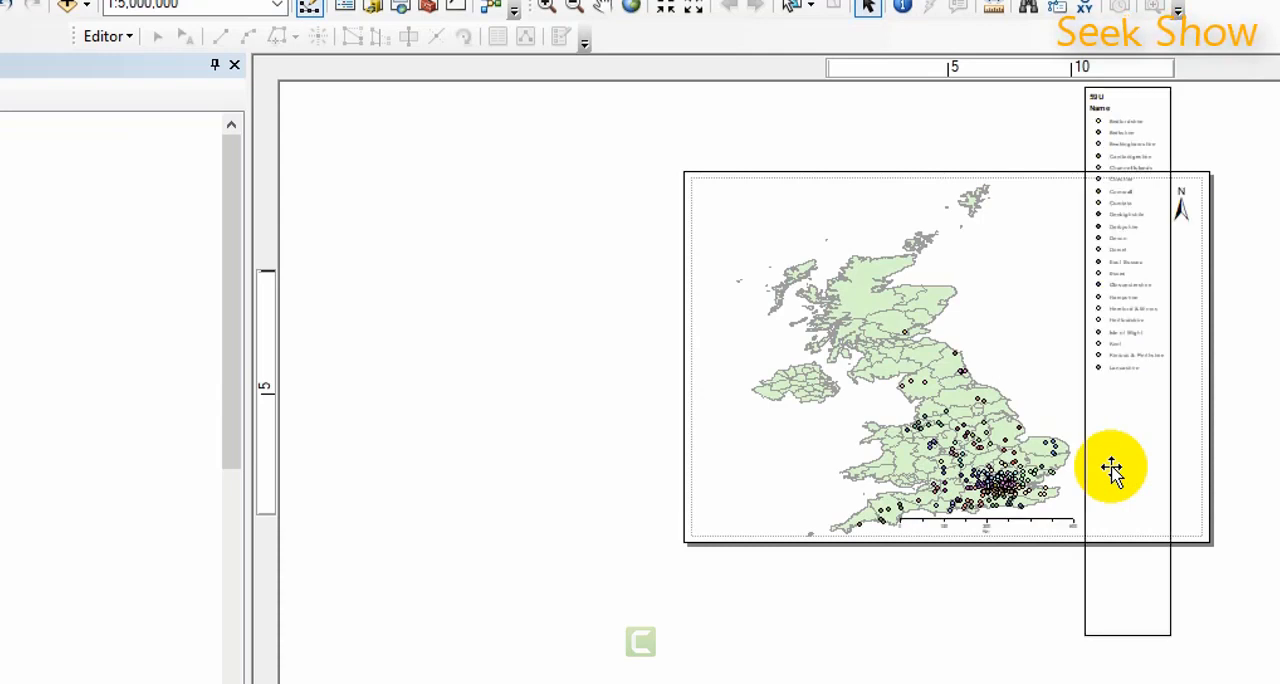
Select the lower legend block, Leicestershire through Wiltshire
left_click(1120, 470)
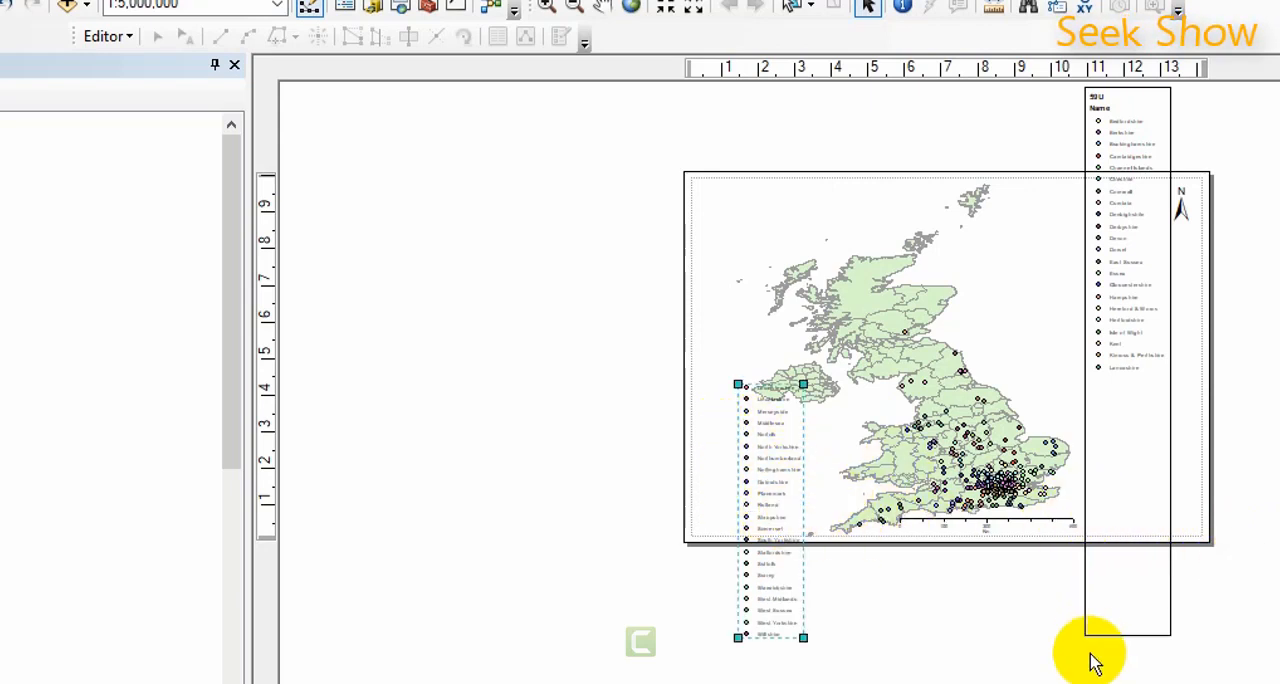
mouse_move(1180, 420)
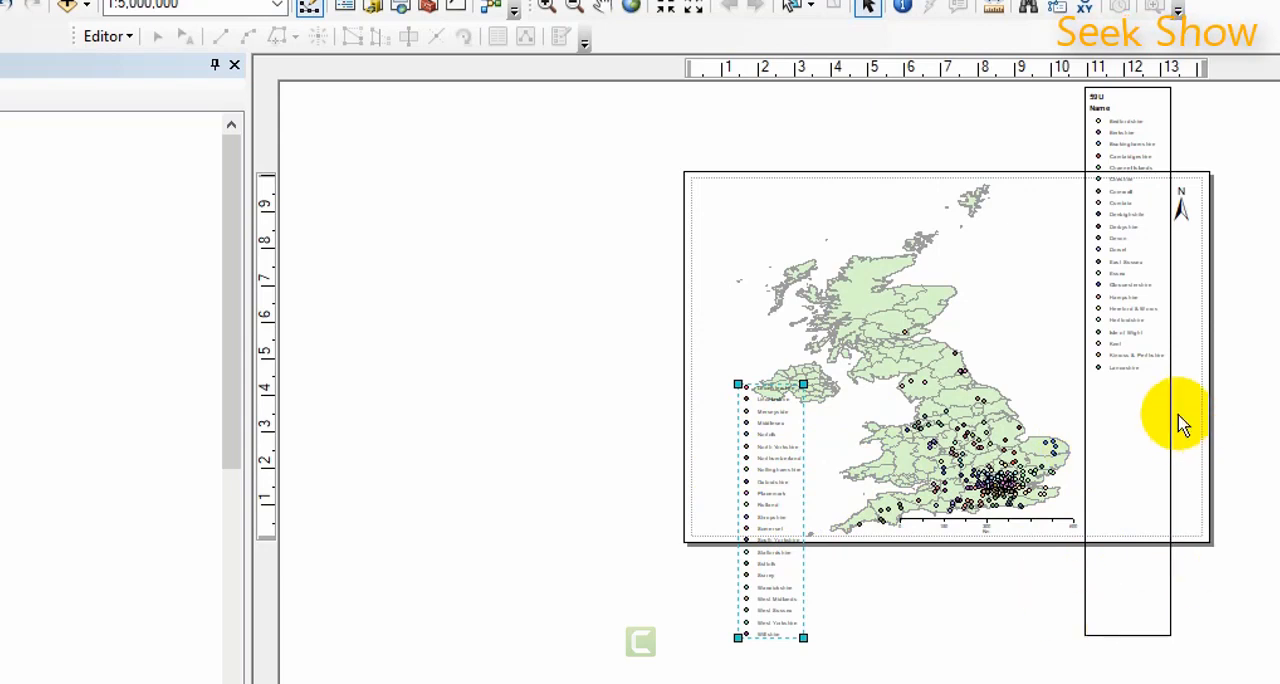
mouse_move(1100, 605)
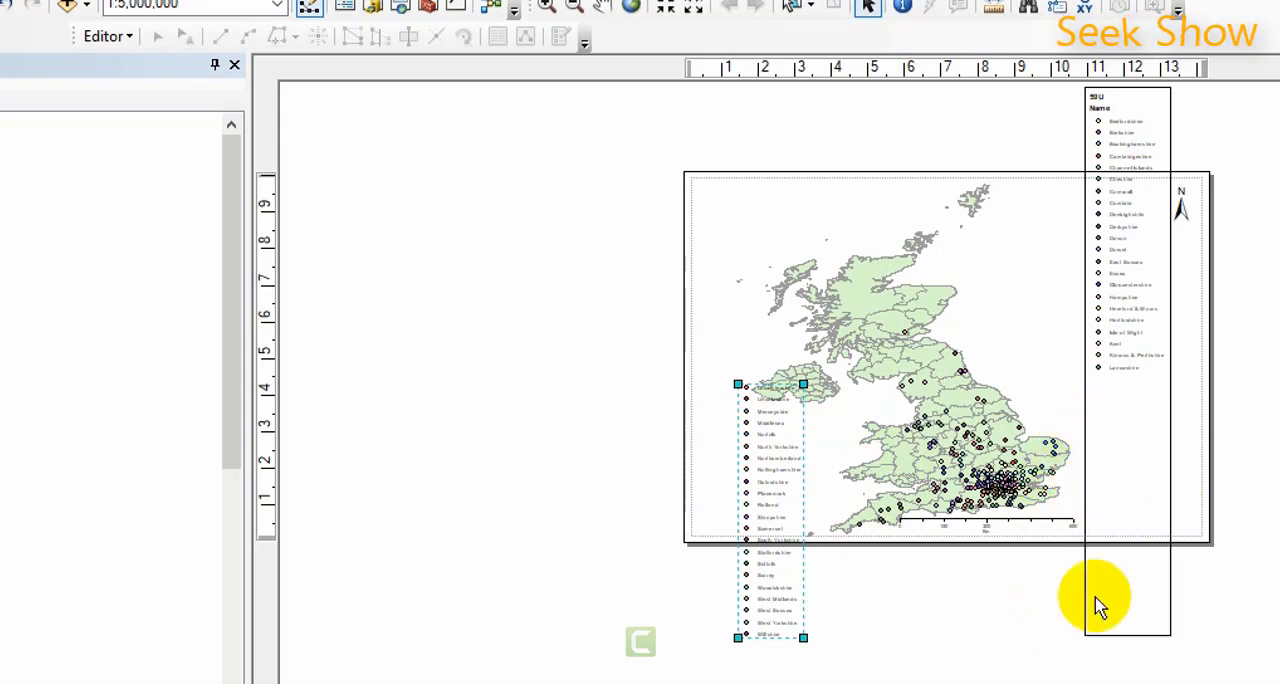
mouse_move(1155, 585)
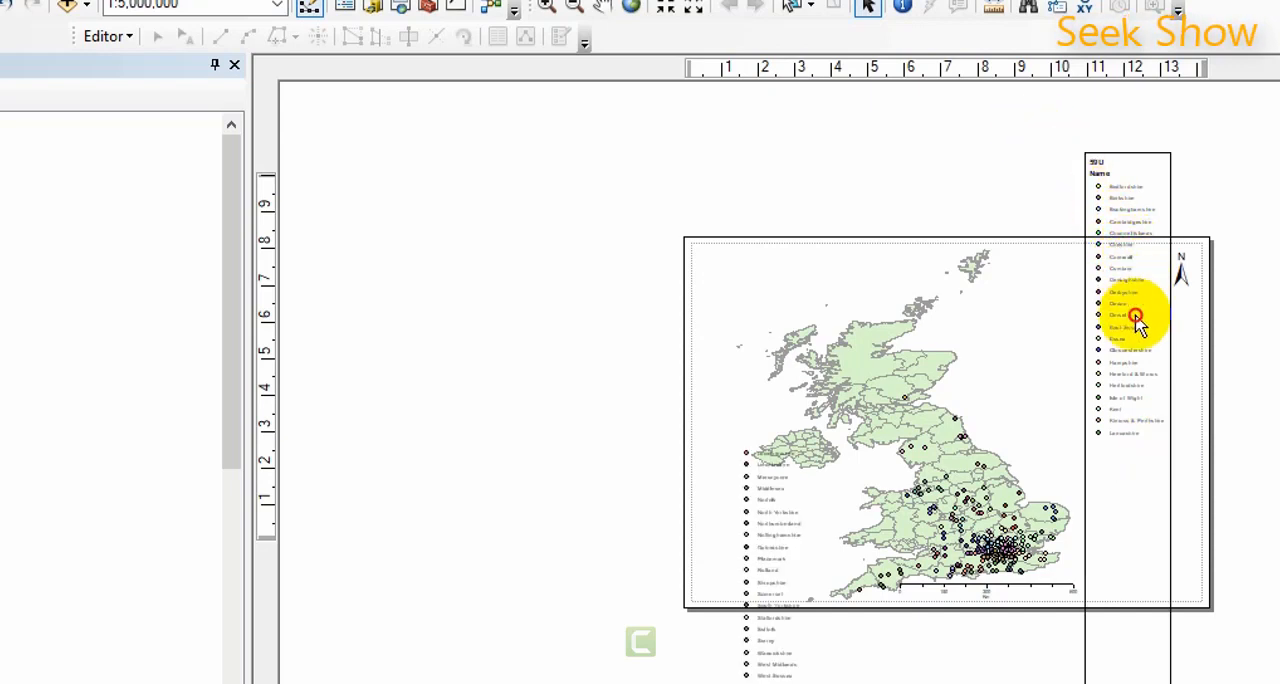
mouse_move(1070, 205)
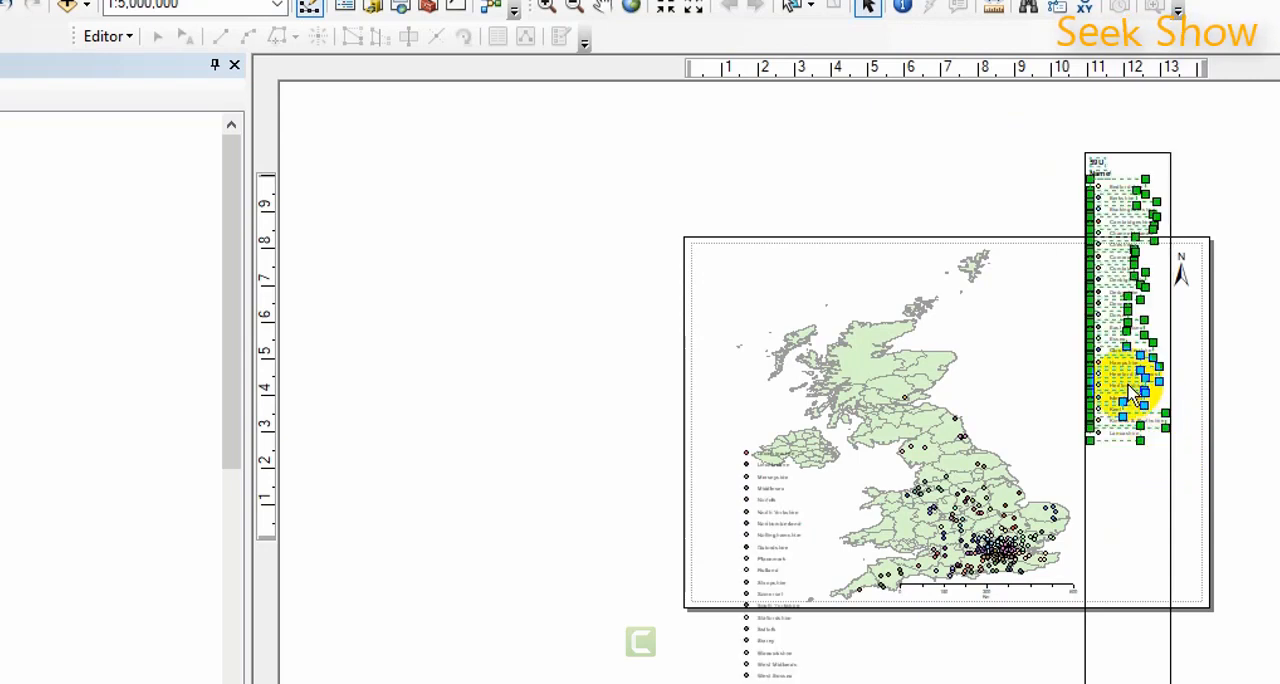
Group the upper legend entries, Name heading through Lancashire, into one element
right_click(1130, 395)
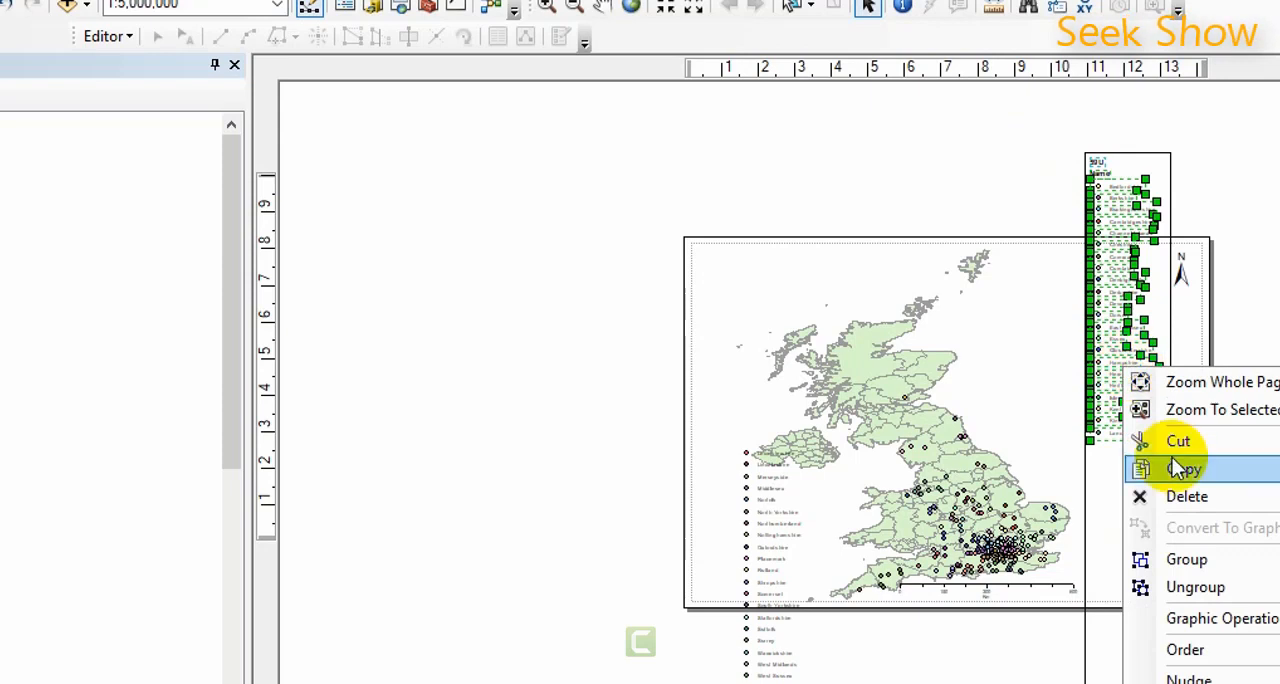
left_click(1183, 468)
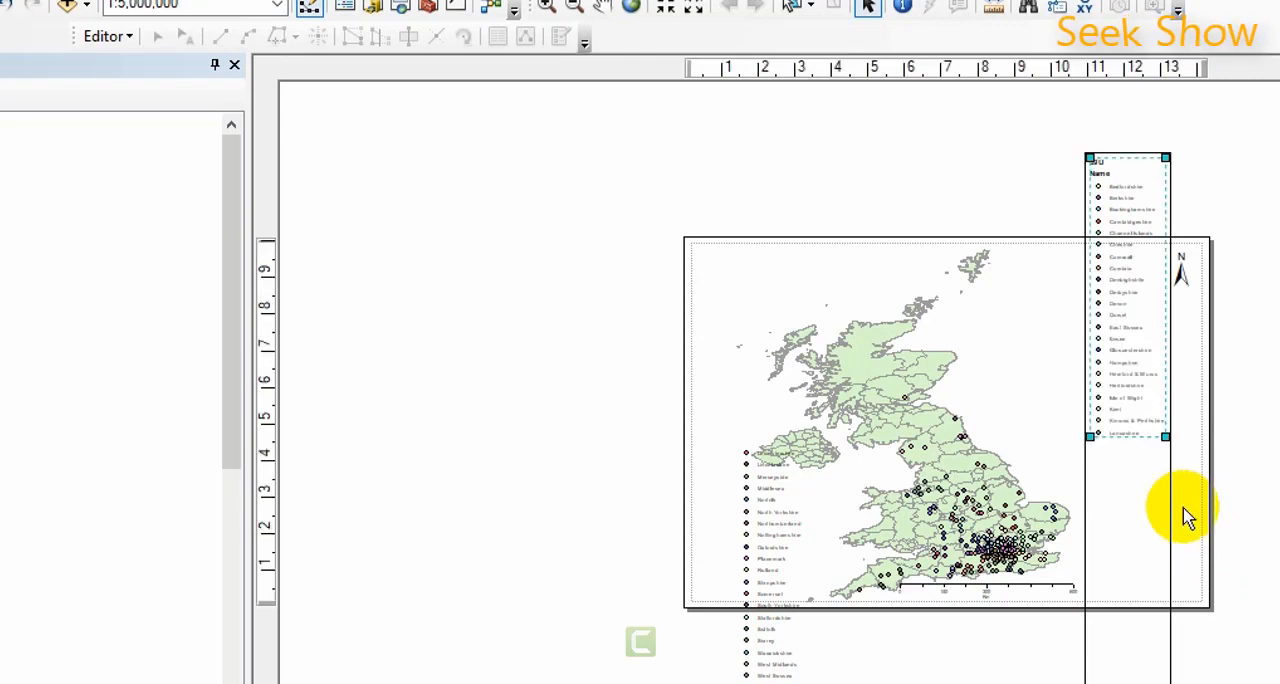
mouse_move(1190, 515)
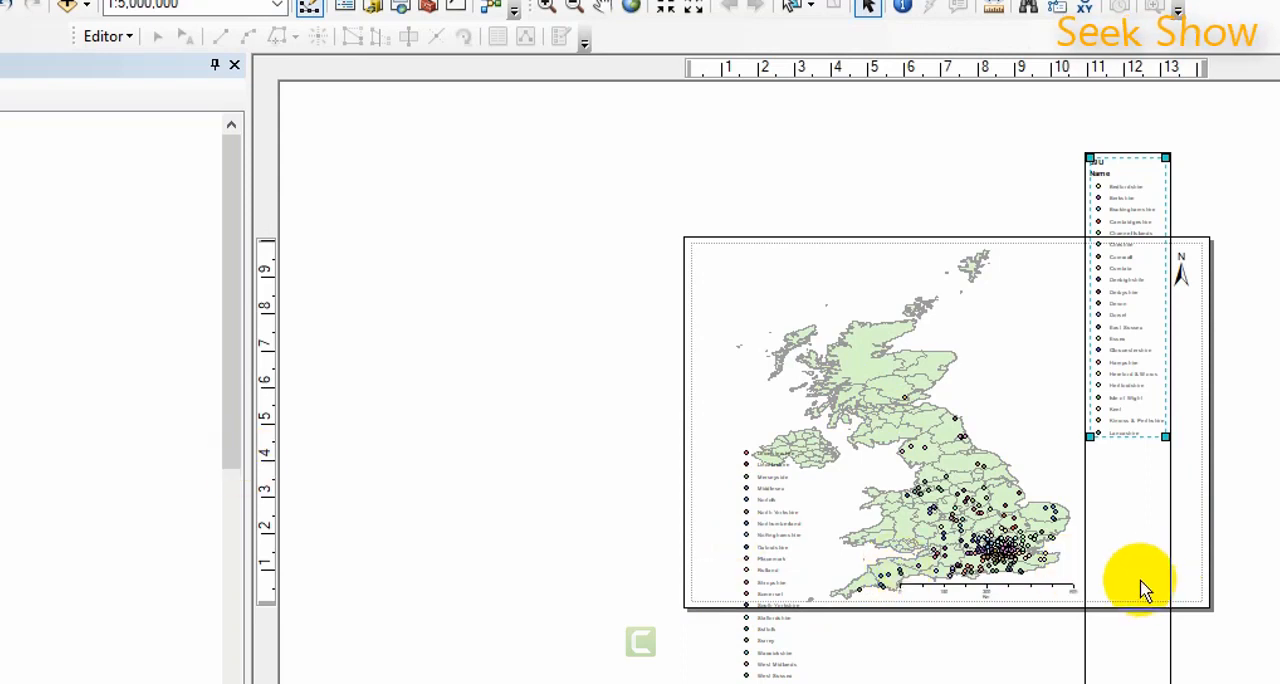
Set the upper legend box's outline colour to No Color in its Symbol properties
right_click(1145, 585)
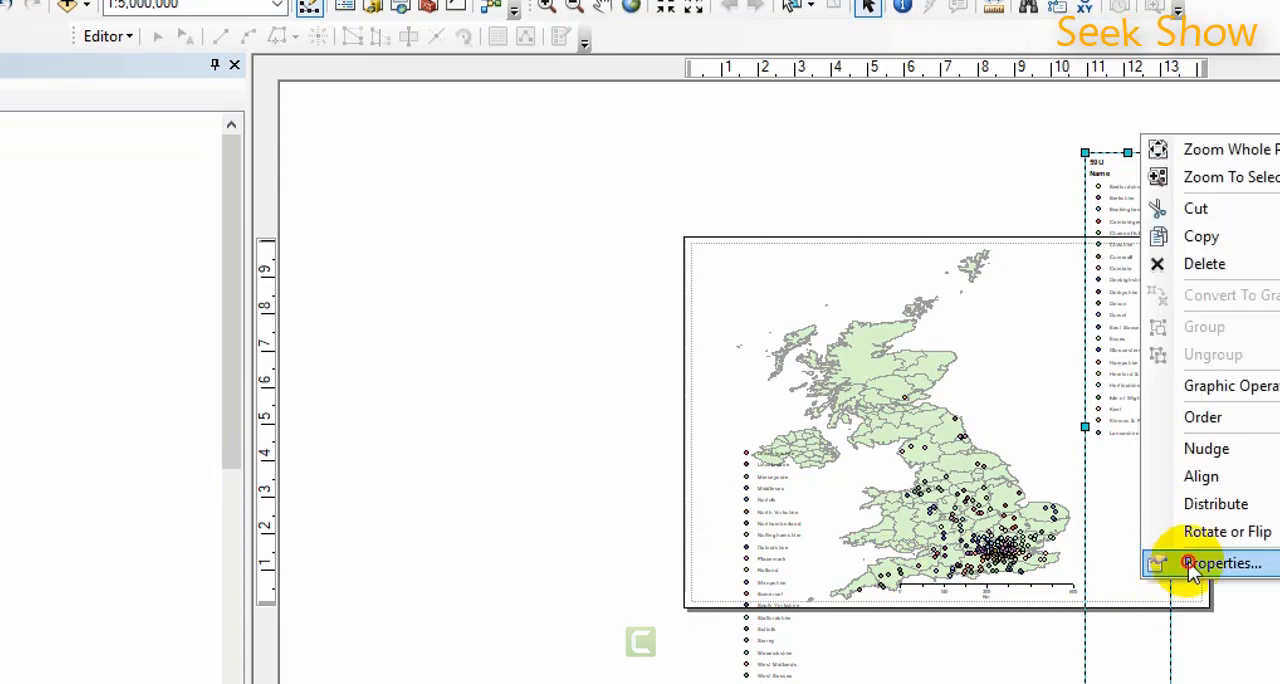
left_click(1220, 563)
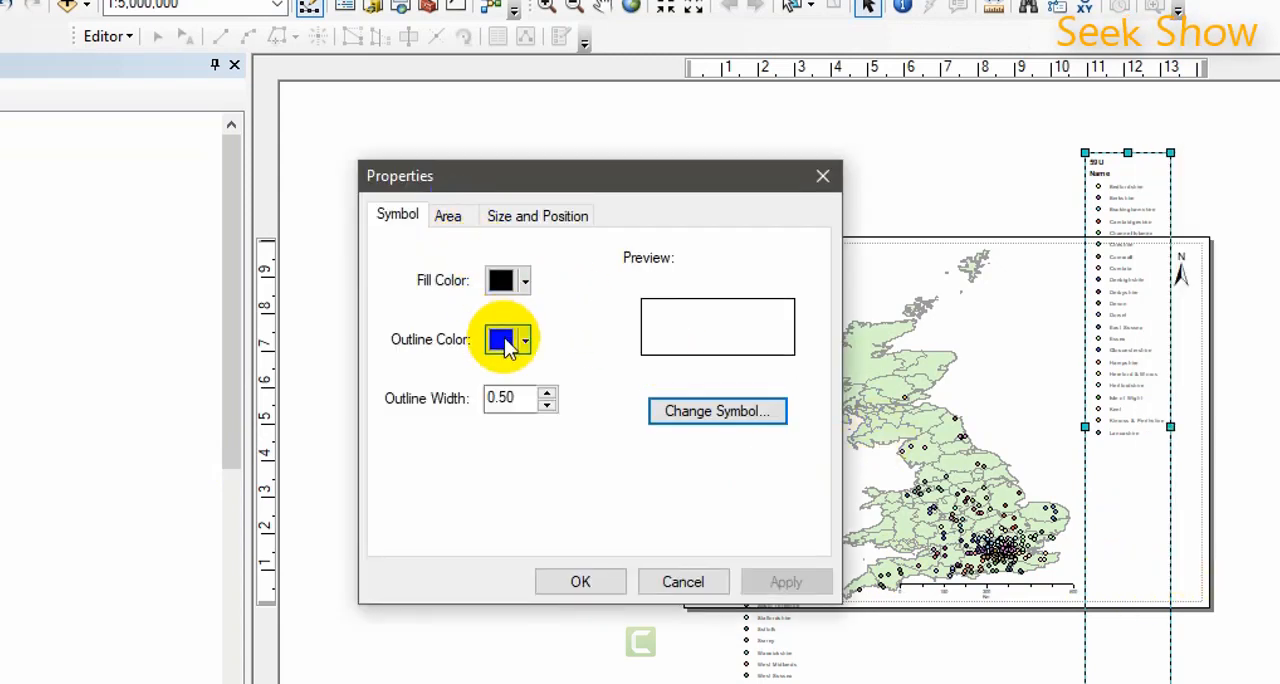
left_click(507, 339)
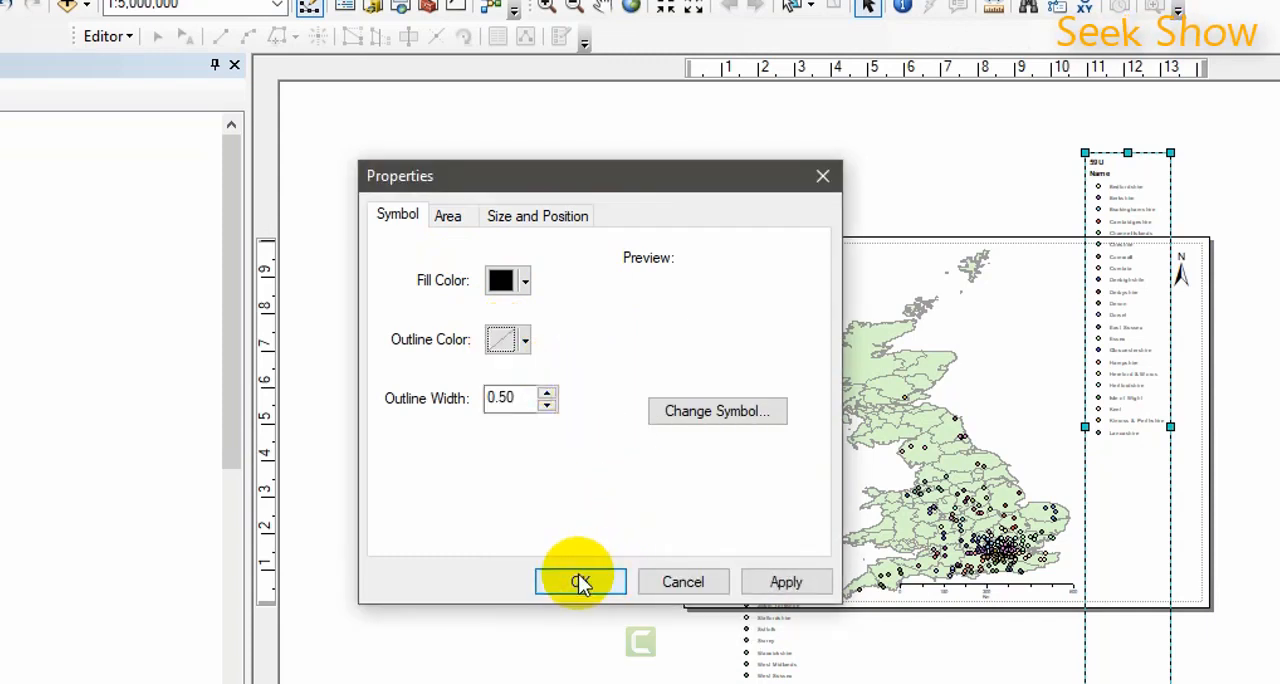
left_click(580, 582)
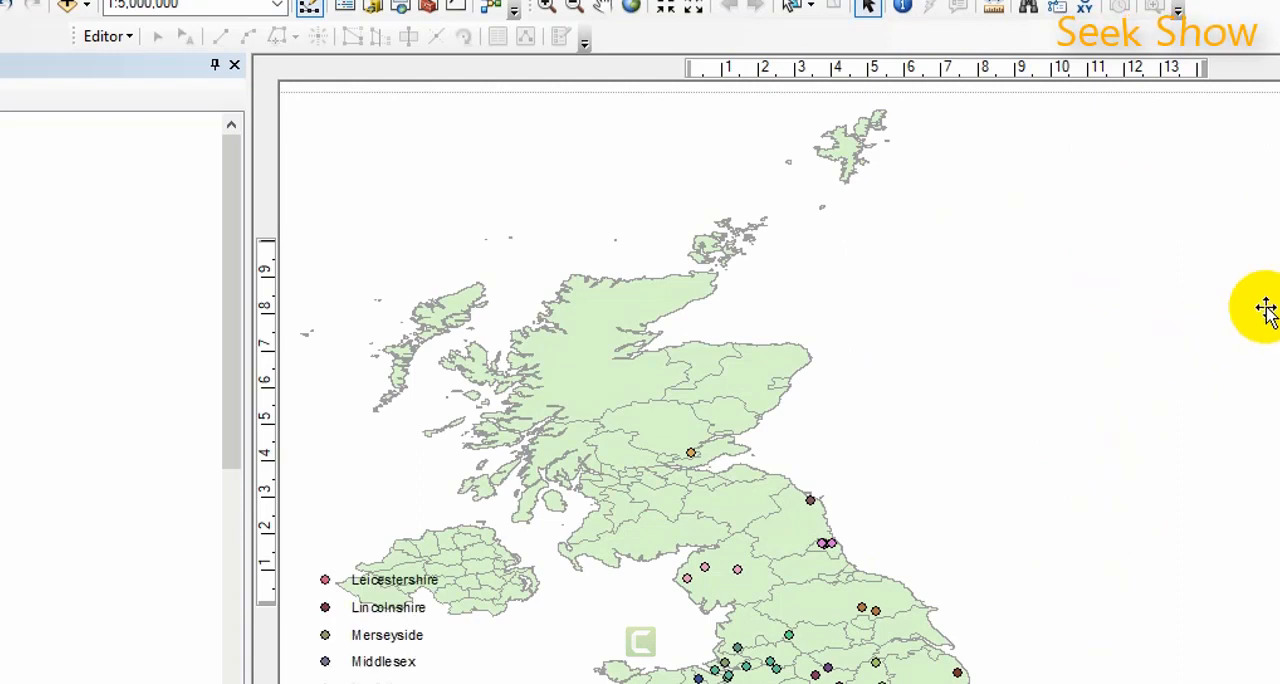
mouse_move(1185, 361)
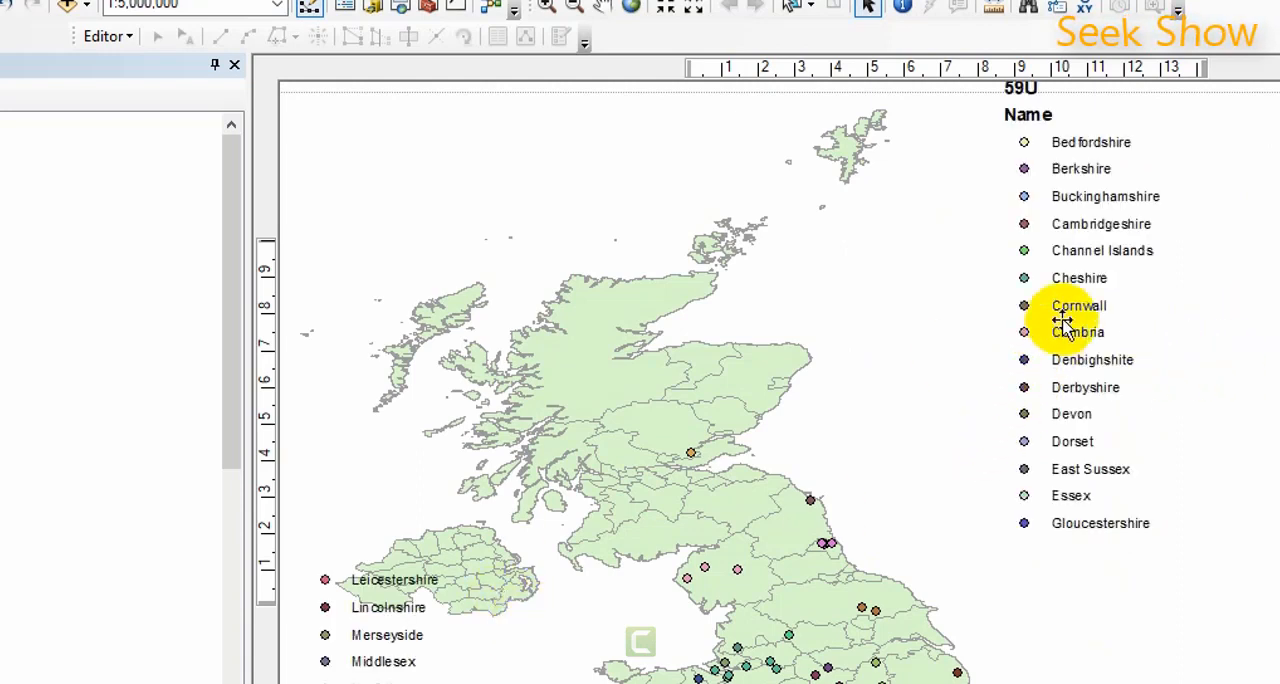
Ungroup the borderless upper legend column starting at Bedfordshire
right_click(1070, 320)
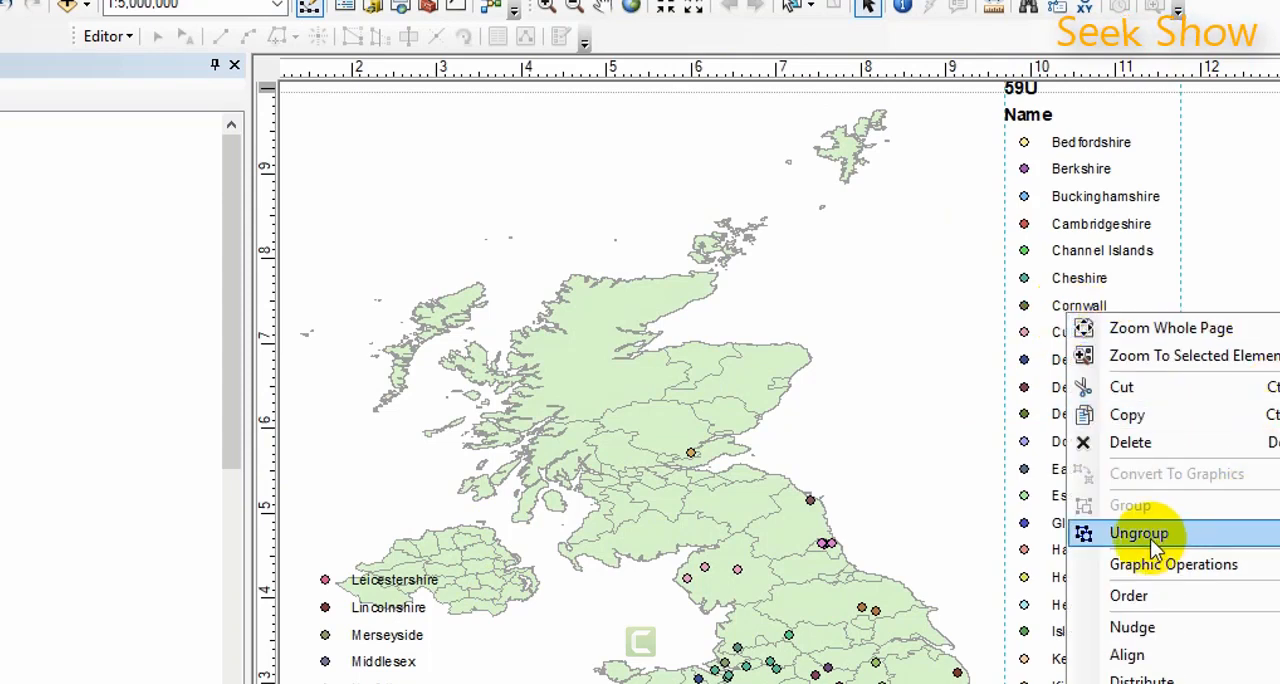
left_click(1138, 533)
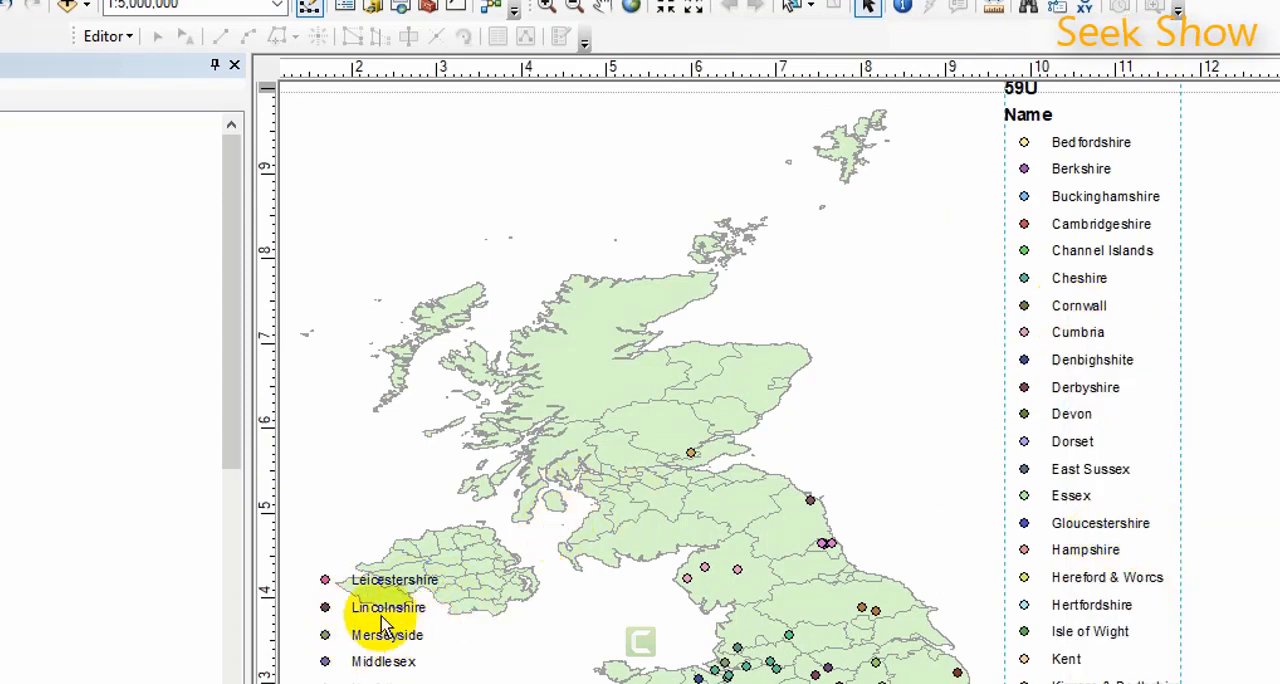
mouse_move(515, 625)
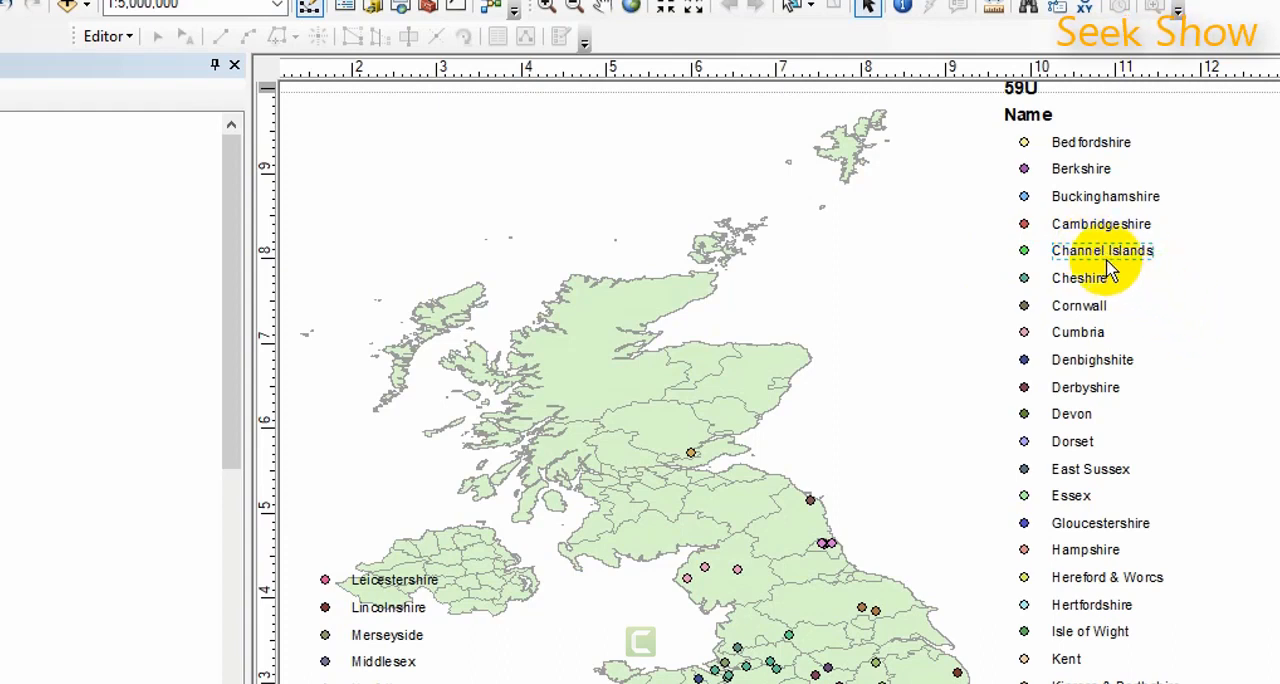
mouse_move(1105, 258)
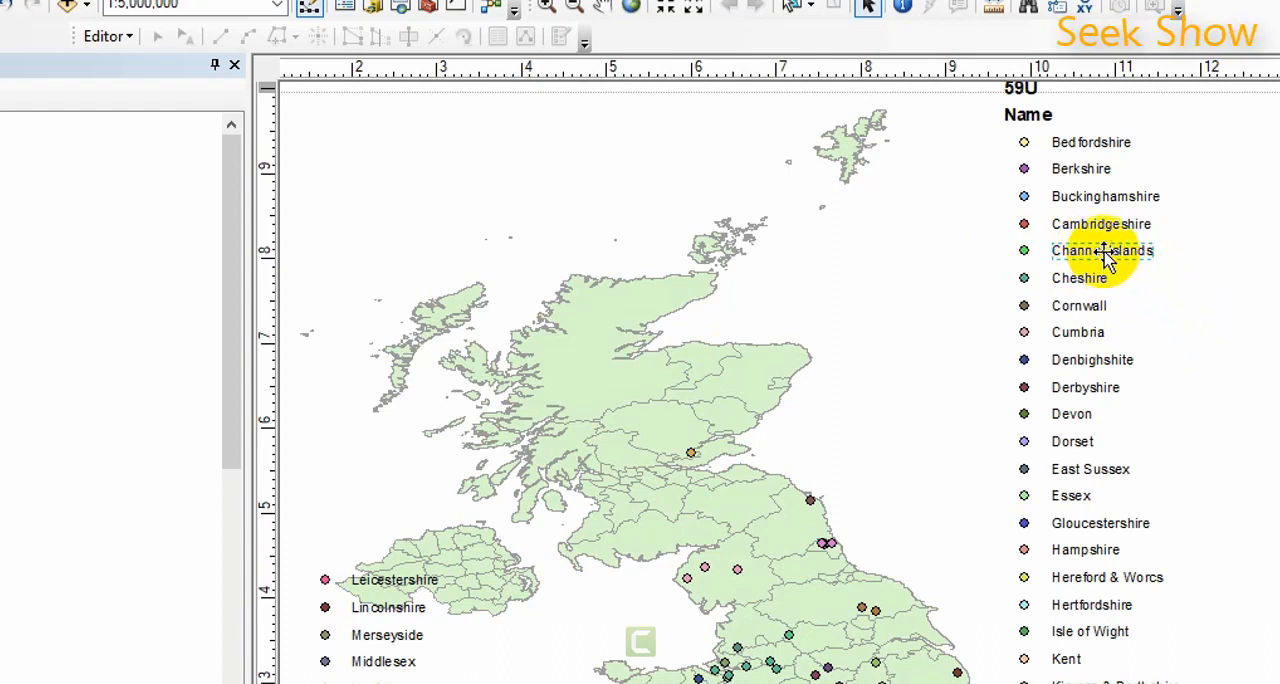
double_click(1102, 250)
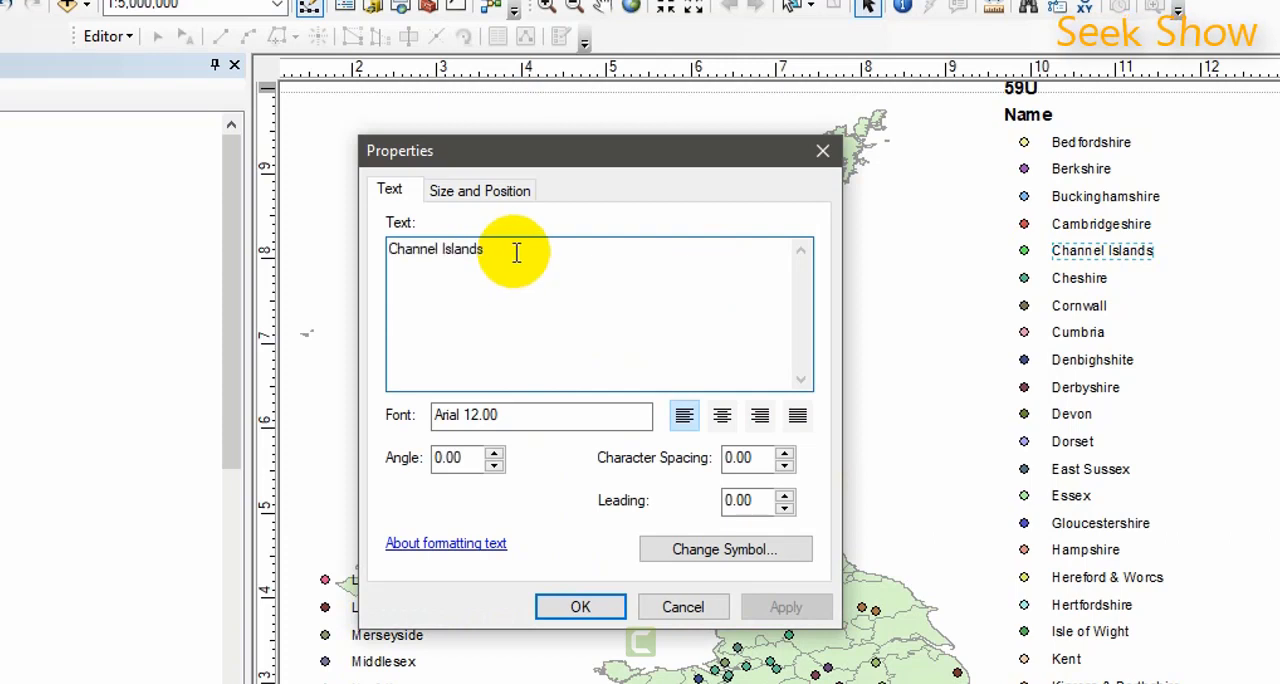
mouse_move(518, 302)
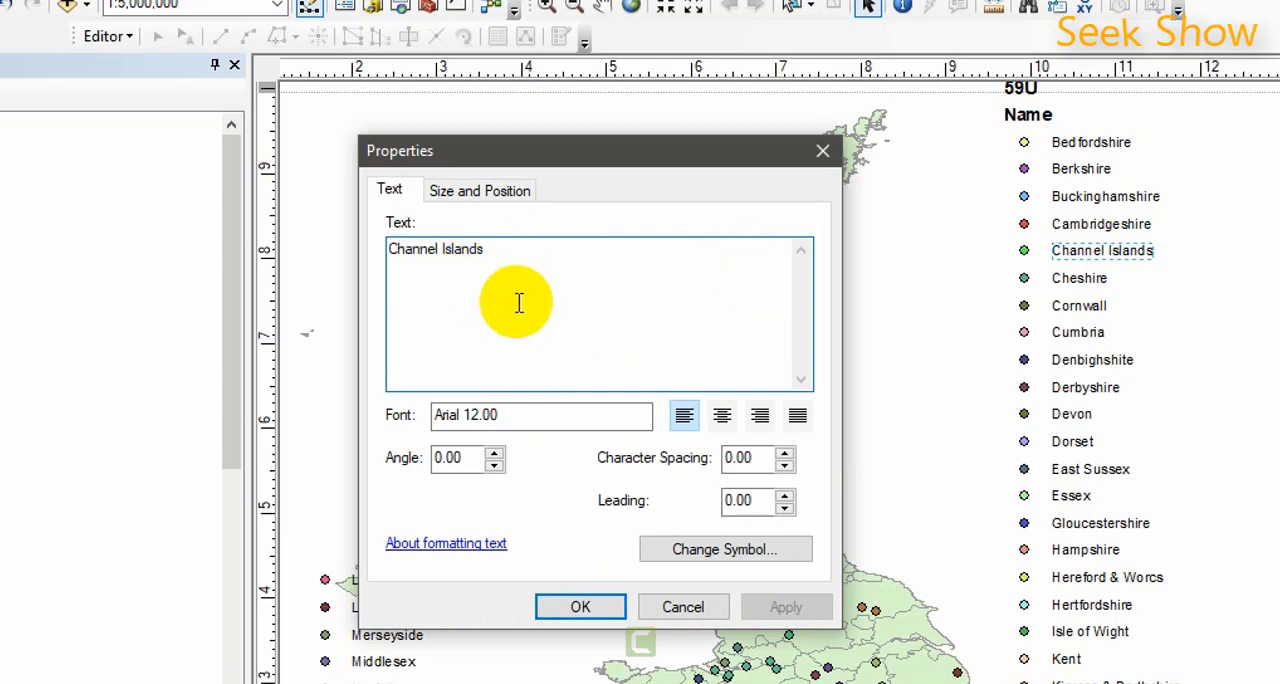
mouse_move(690, 549)
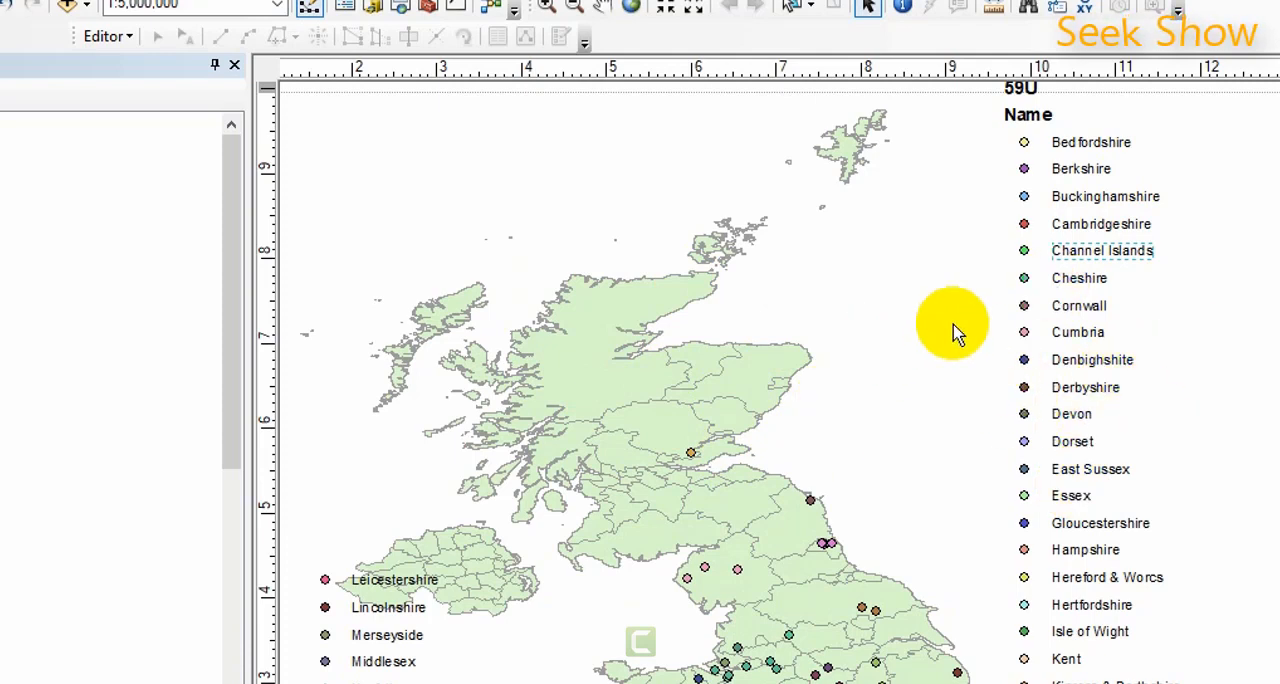
mouse_move(990, 305)
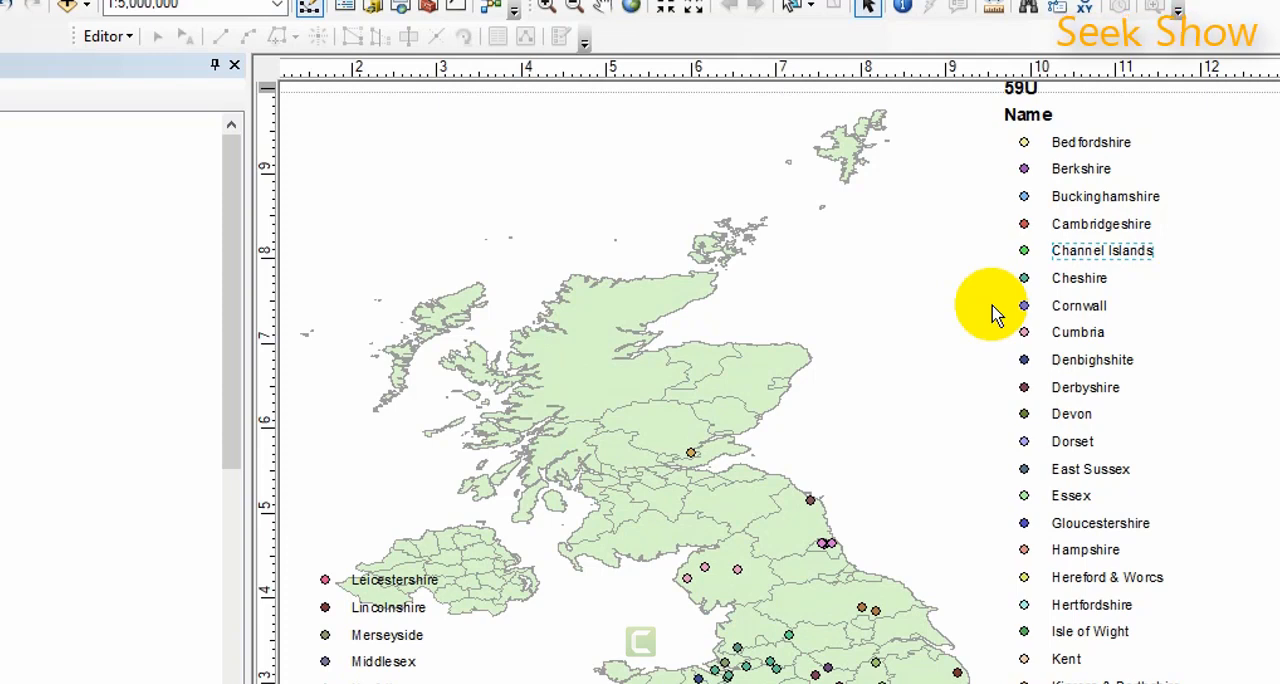
mouse_move(980, 218)
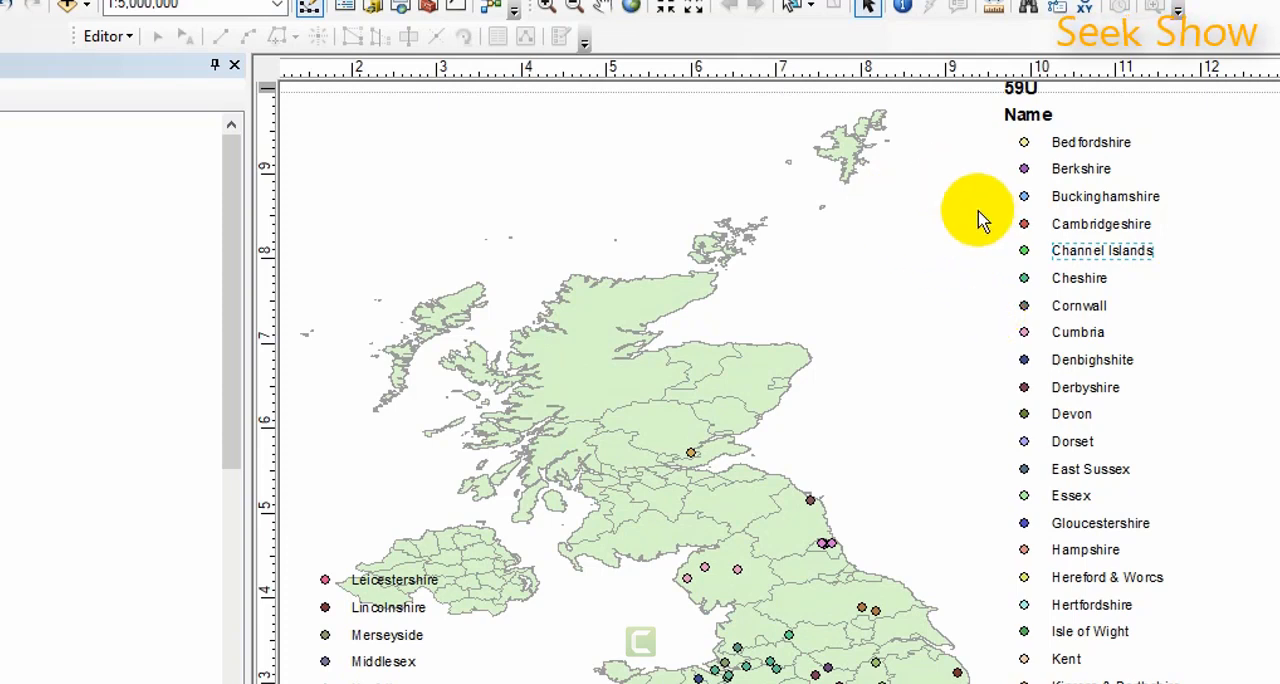
mouse_move(640, 120)
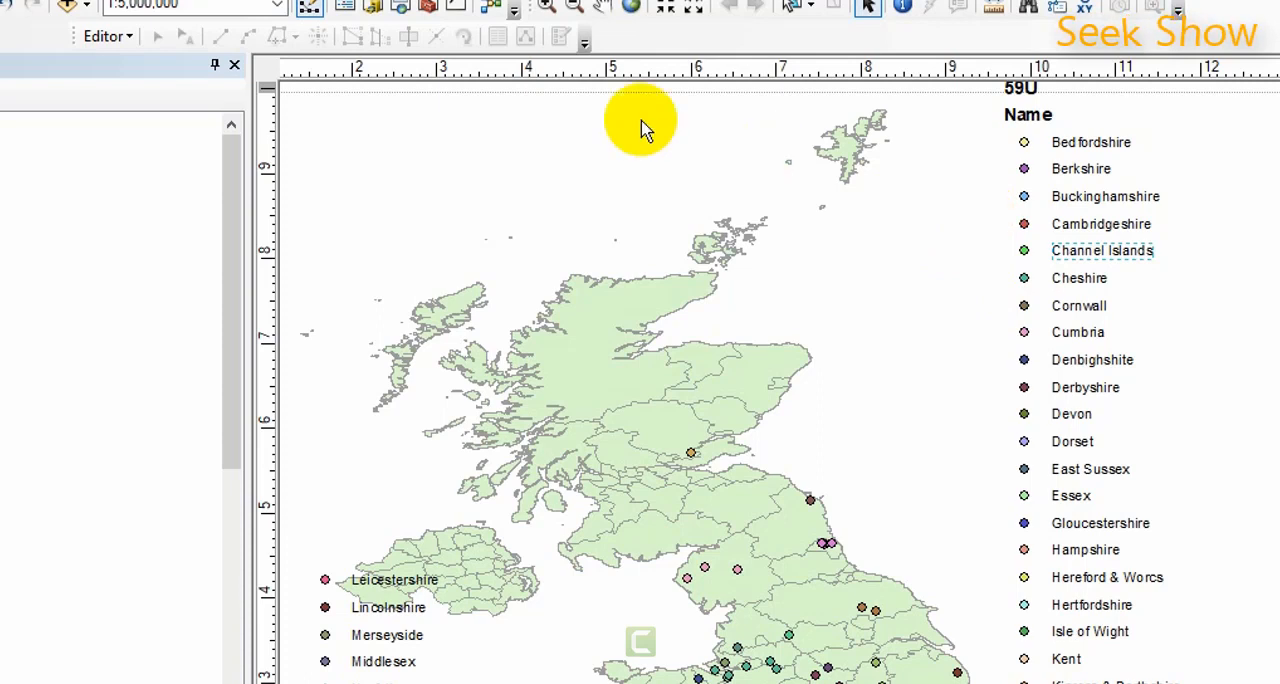